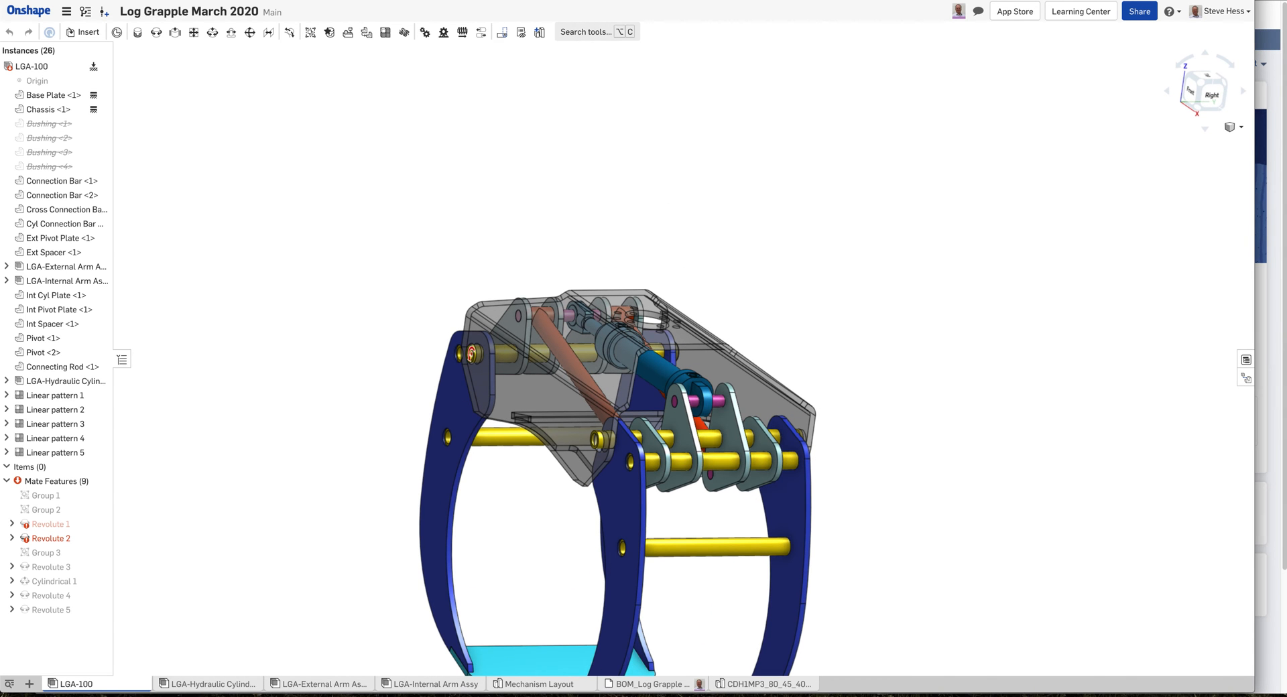
Expand row 8, LGA-External Arm Assy, revealing child parts such as Ext Tine in the grid.
click(653, 683)
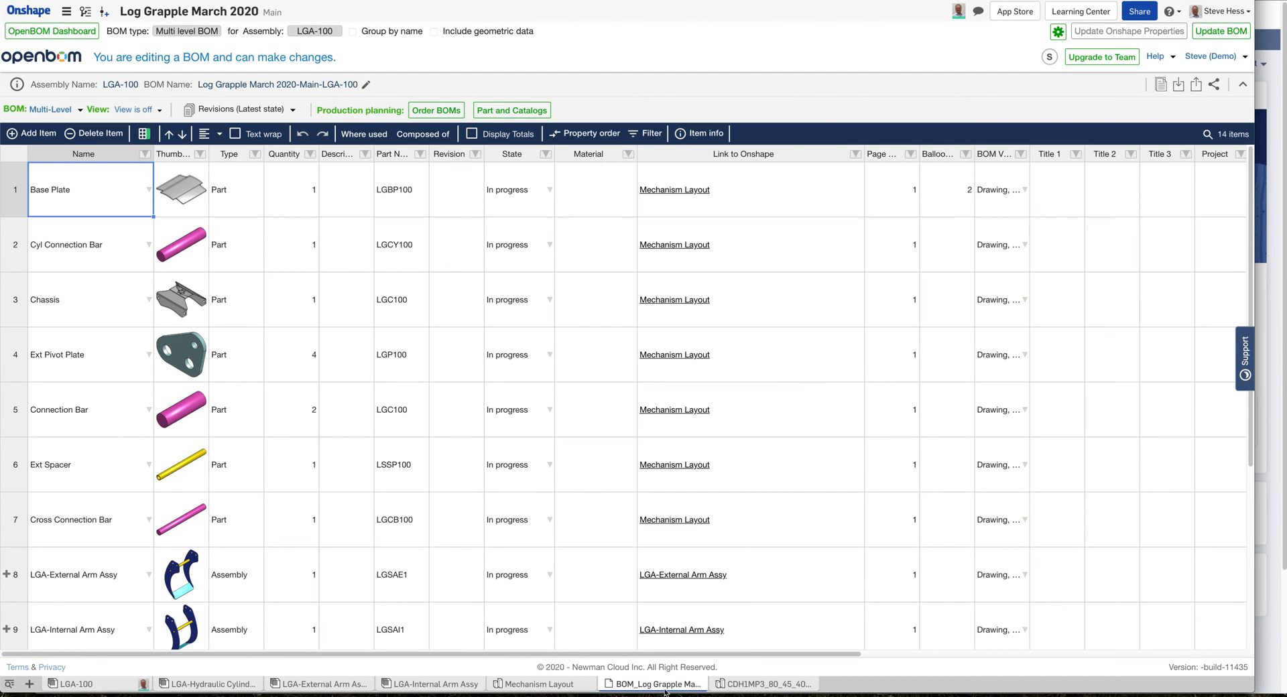
scroll(down, 3)
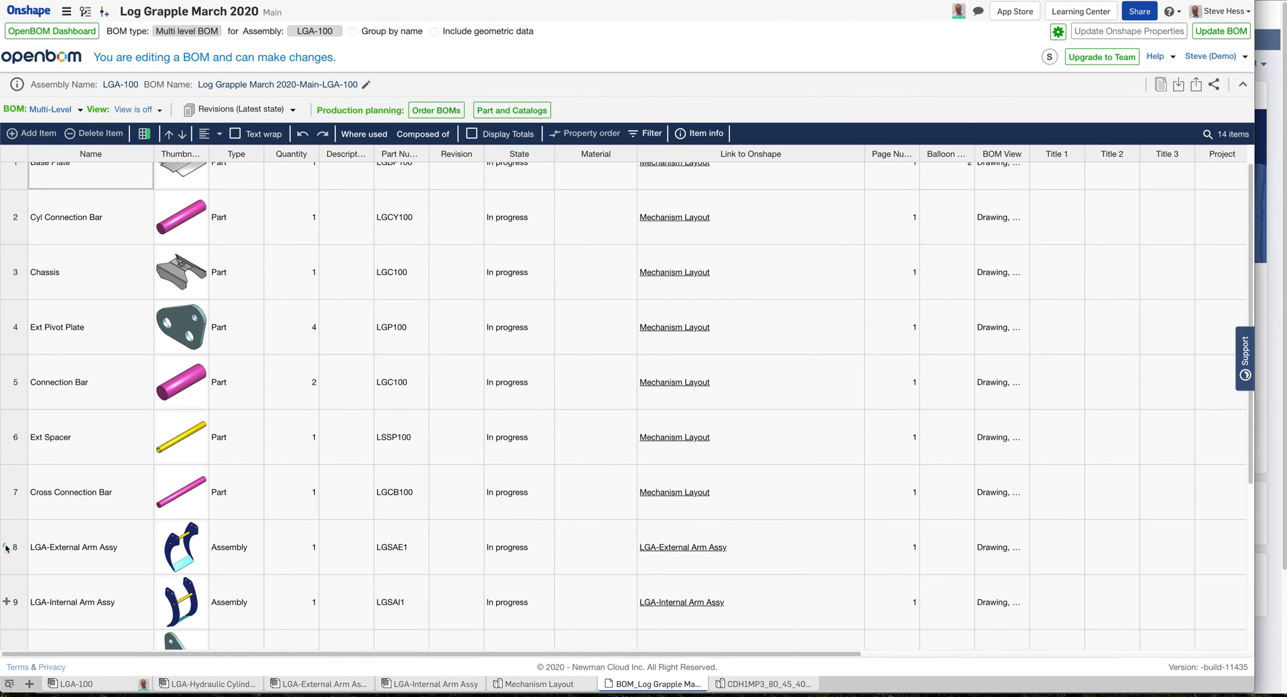
click(7, 548)
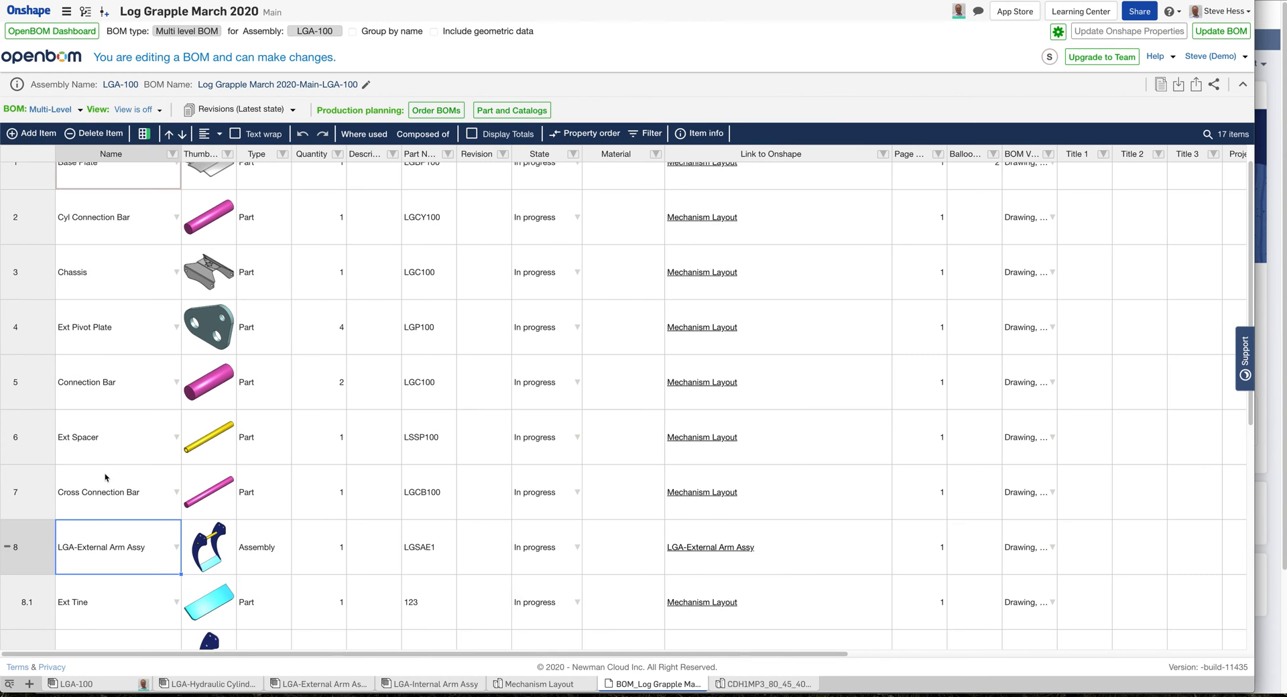
mouse_move(132, 493)
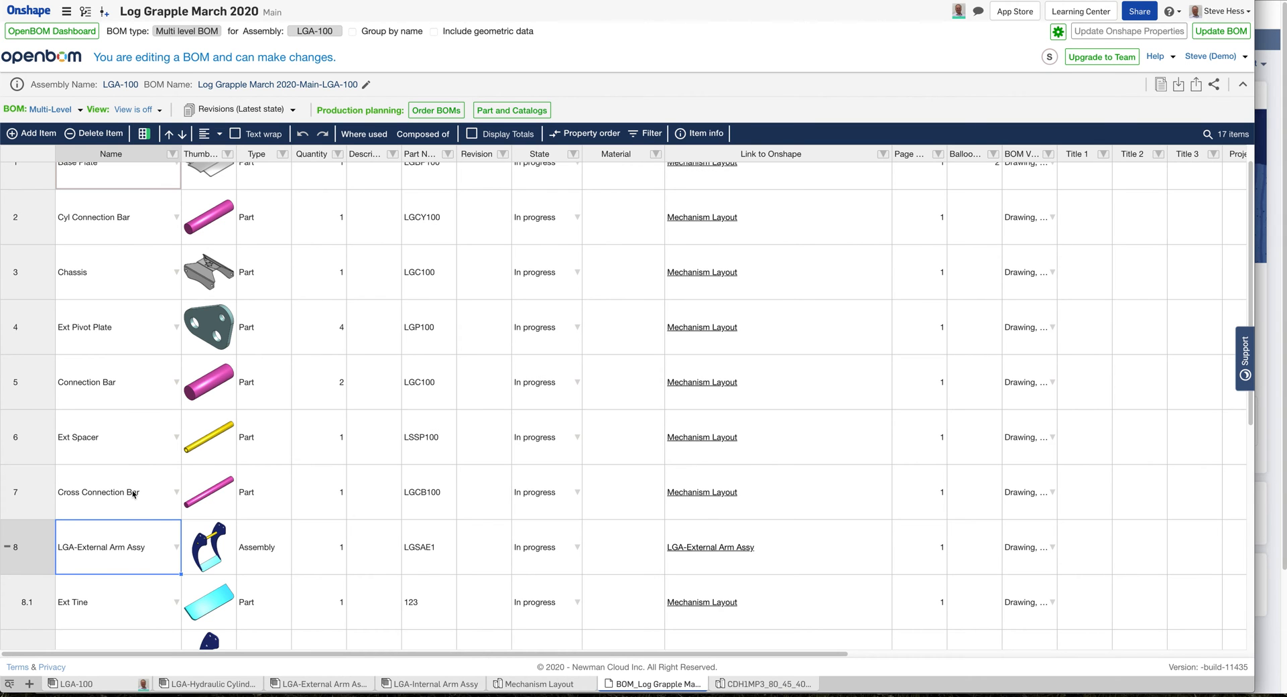
scroll(up, 3)
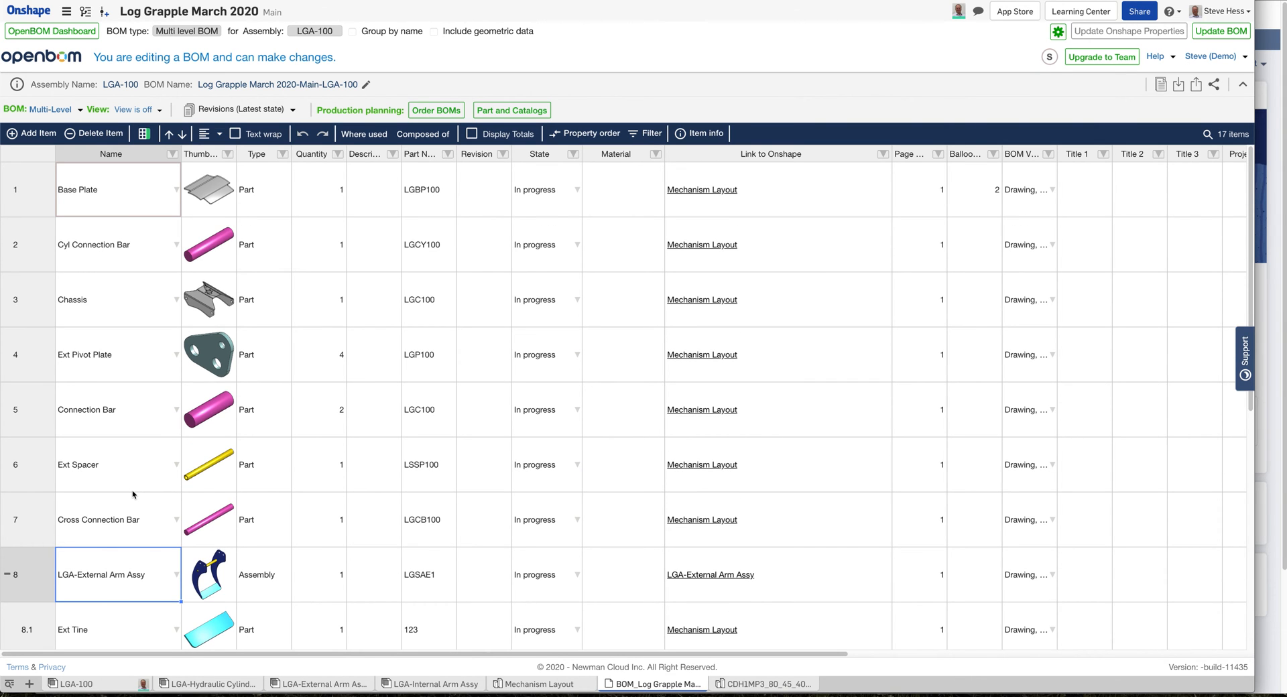
mouse_move(224, 491)
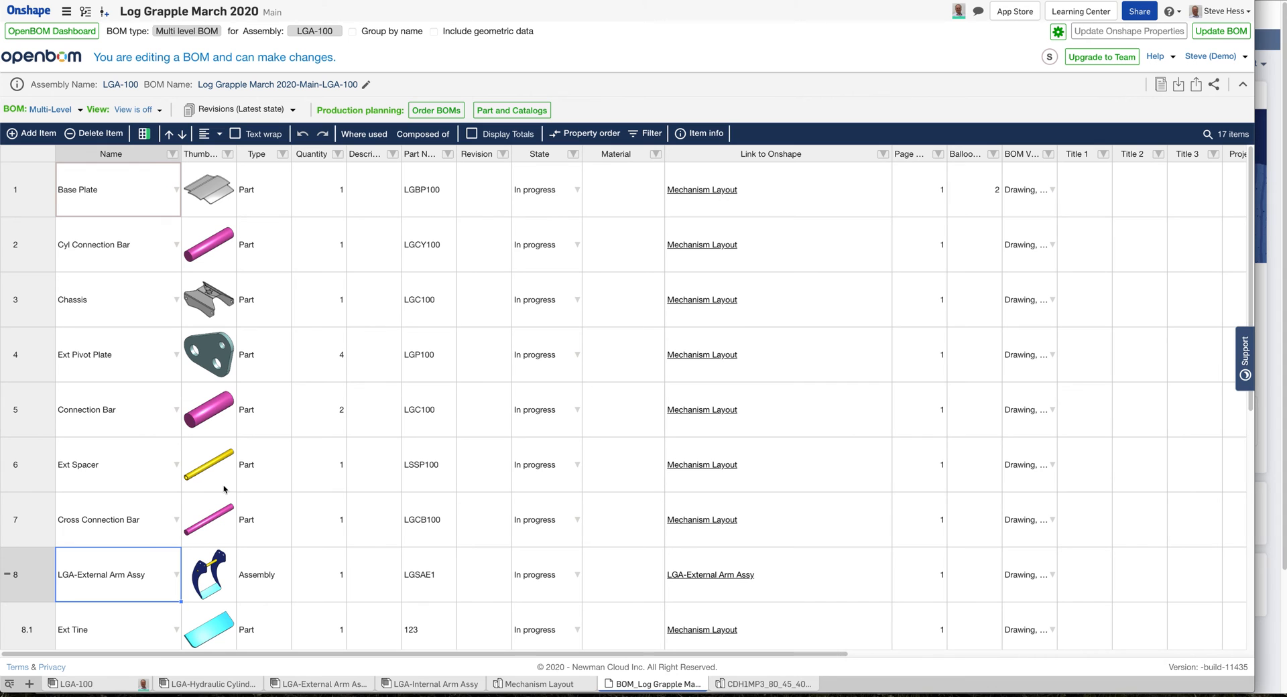
mouse_move(273, 154)
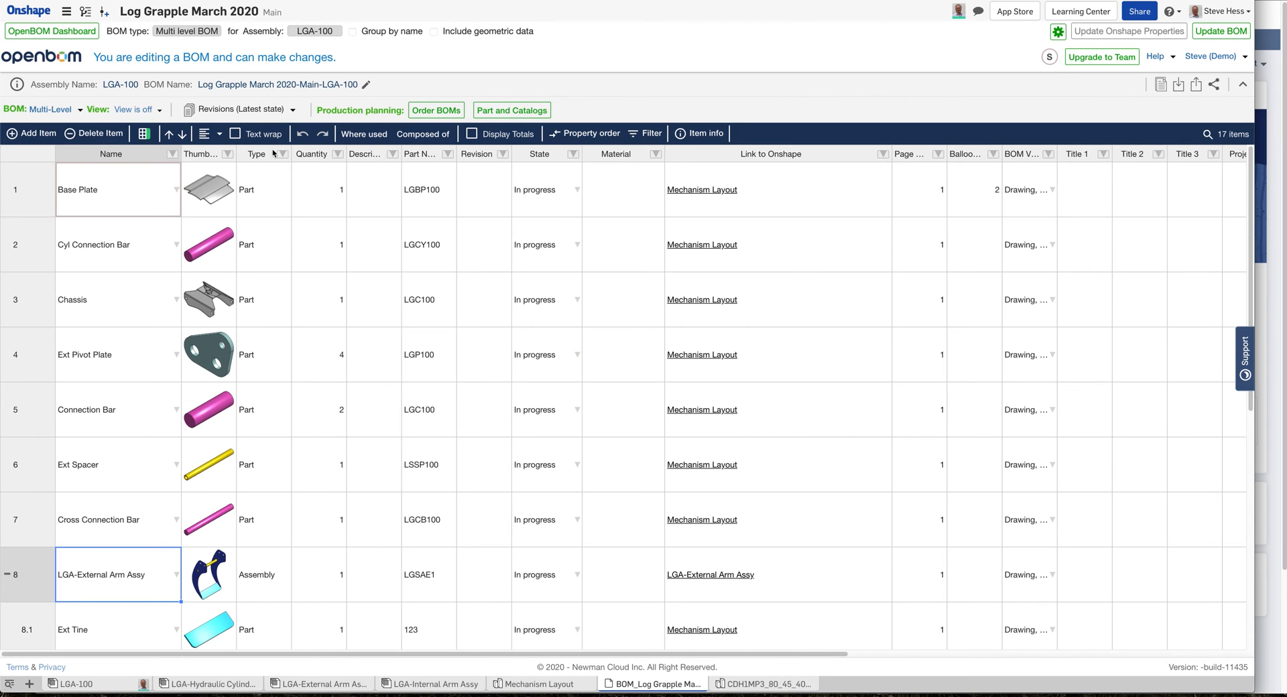
mouse_move(627, 84)
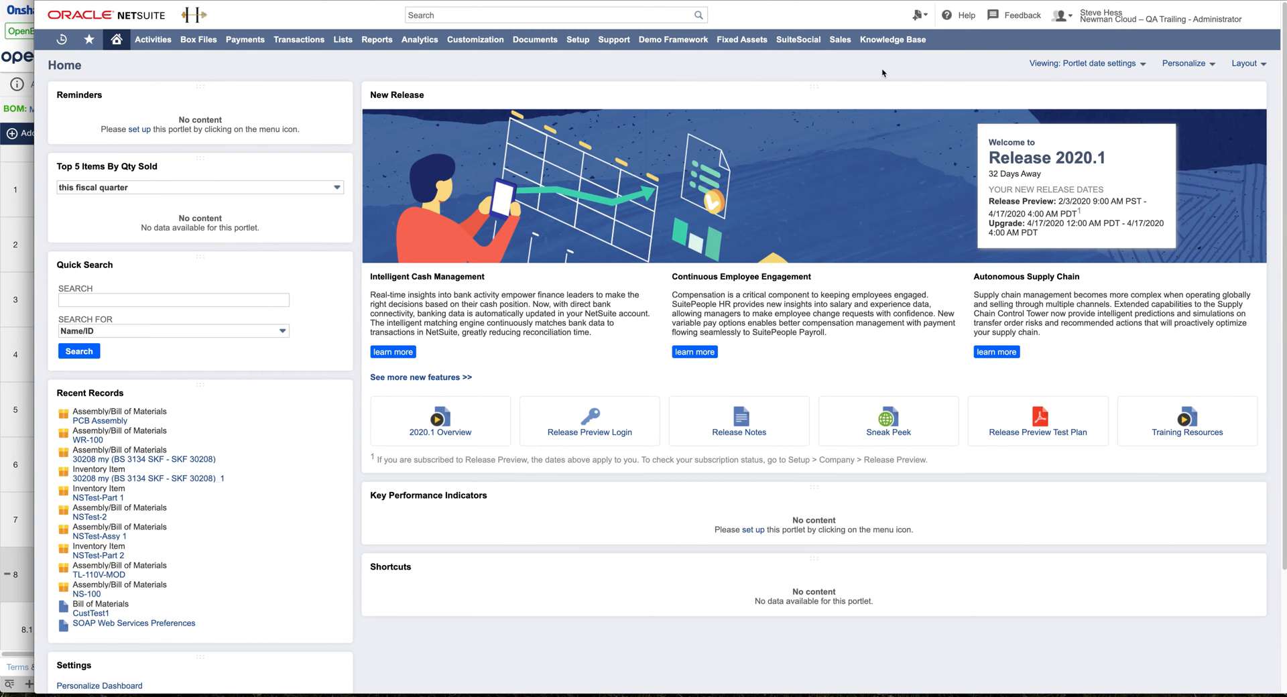
mouse_move(622, 79)
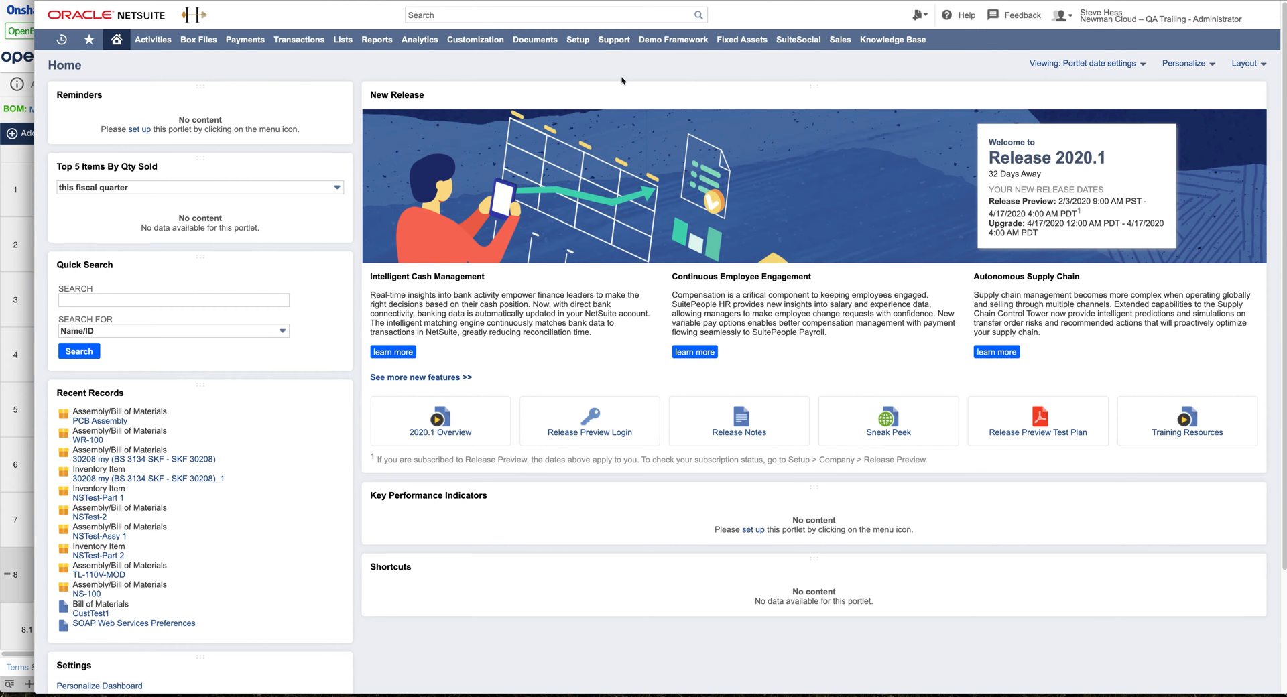
Create a new NetSuite Item and select Assembly/Bill of Materials from the item type list.
click(920, 14)
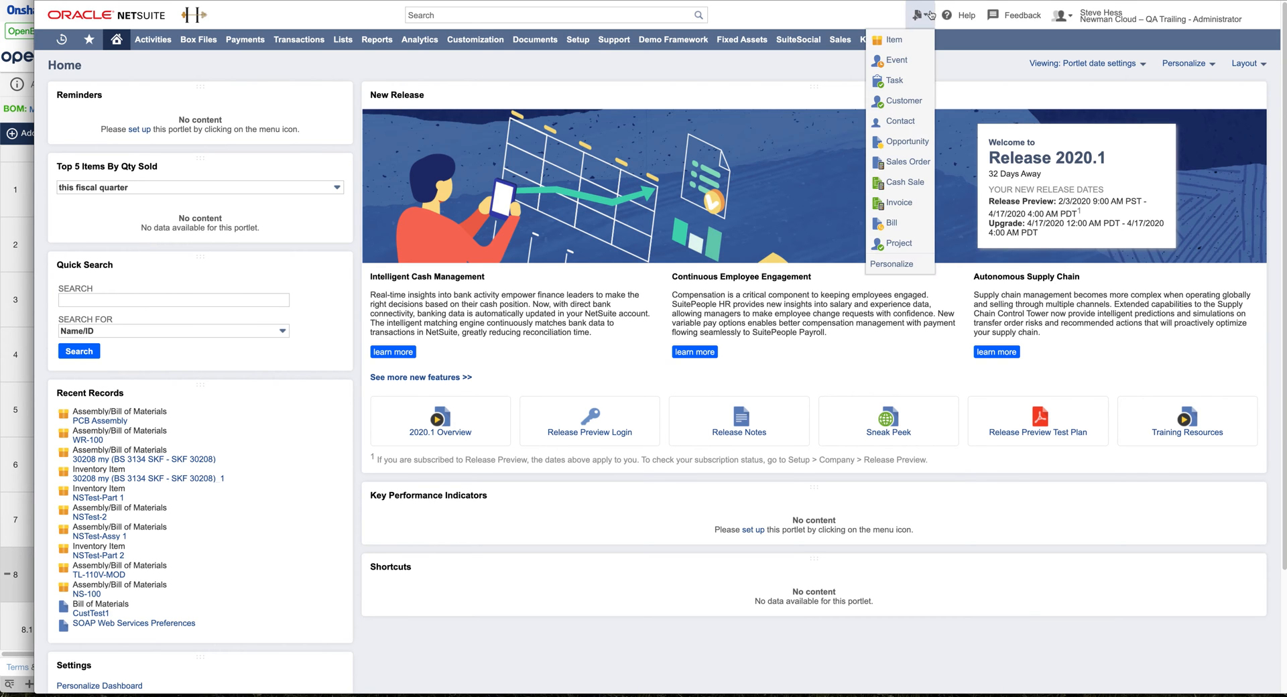
click(893, 38)
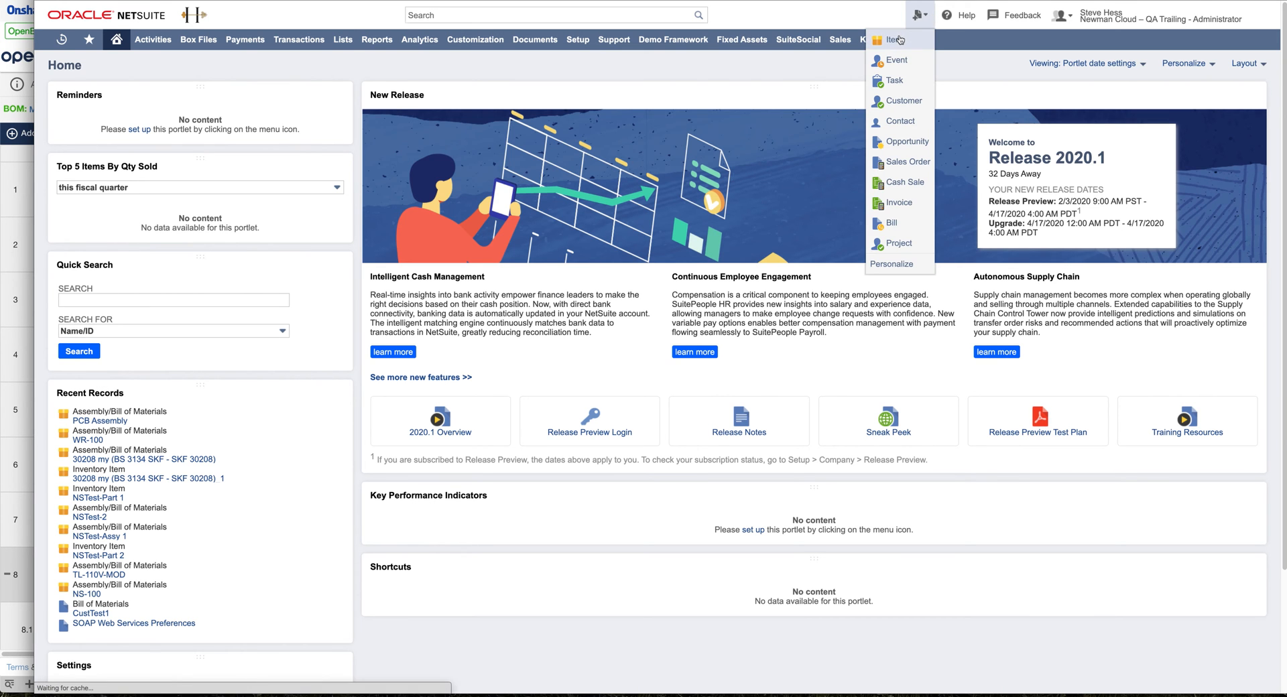
click(890, 38)
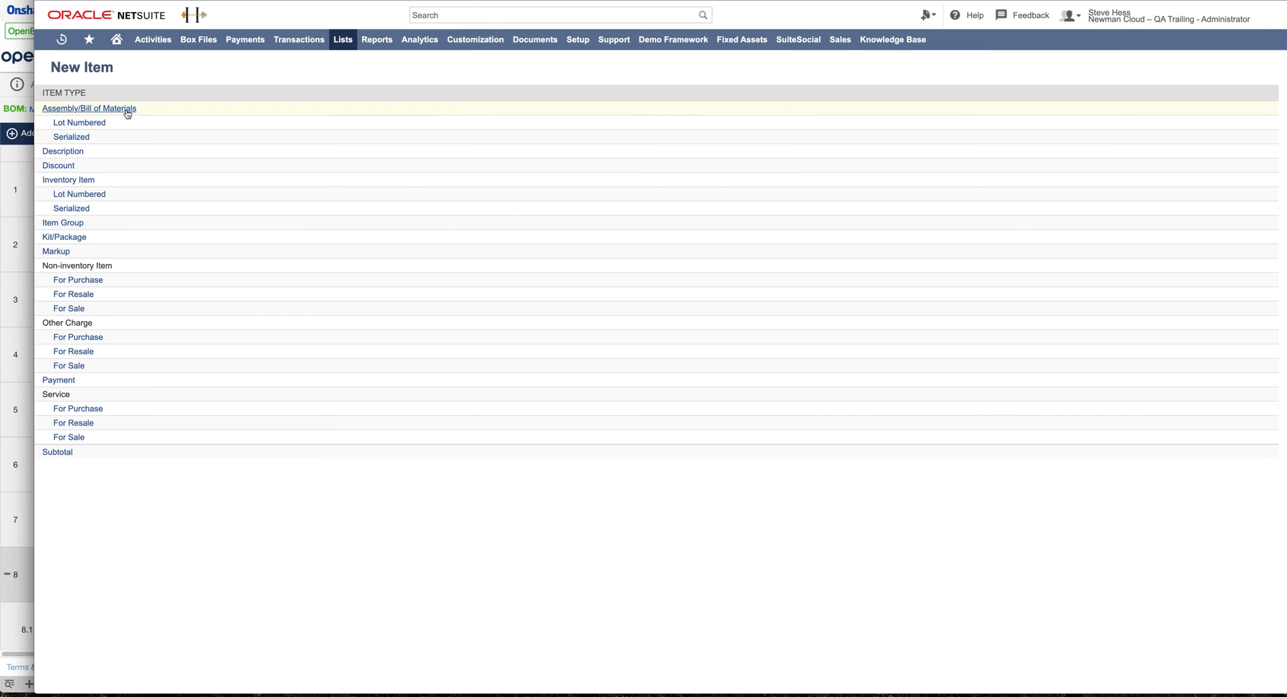
click(89, 108)
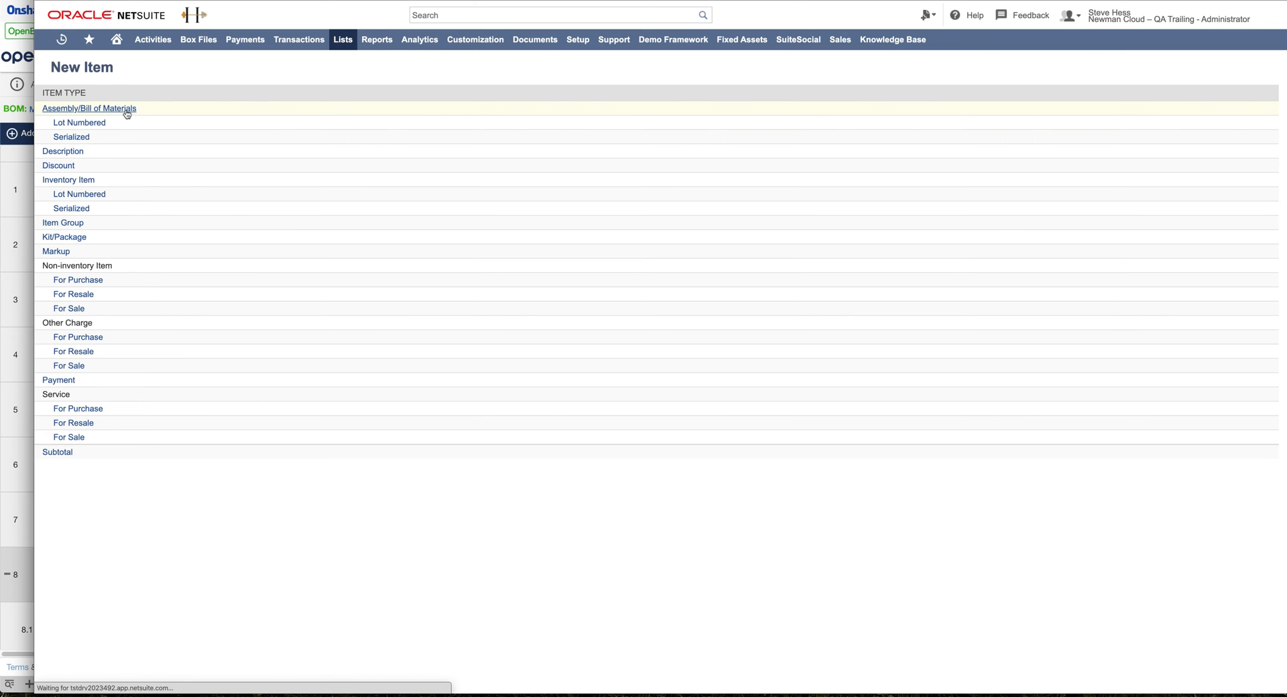
Enter LGA-100 as the Item Name/Number on the new Assembly/Bill of Materials form.
click(88, 109)
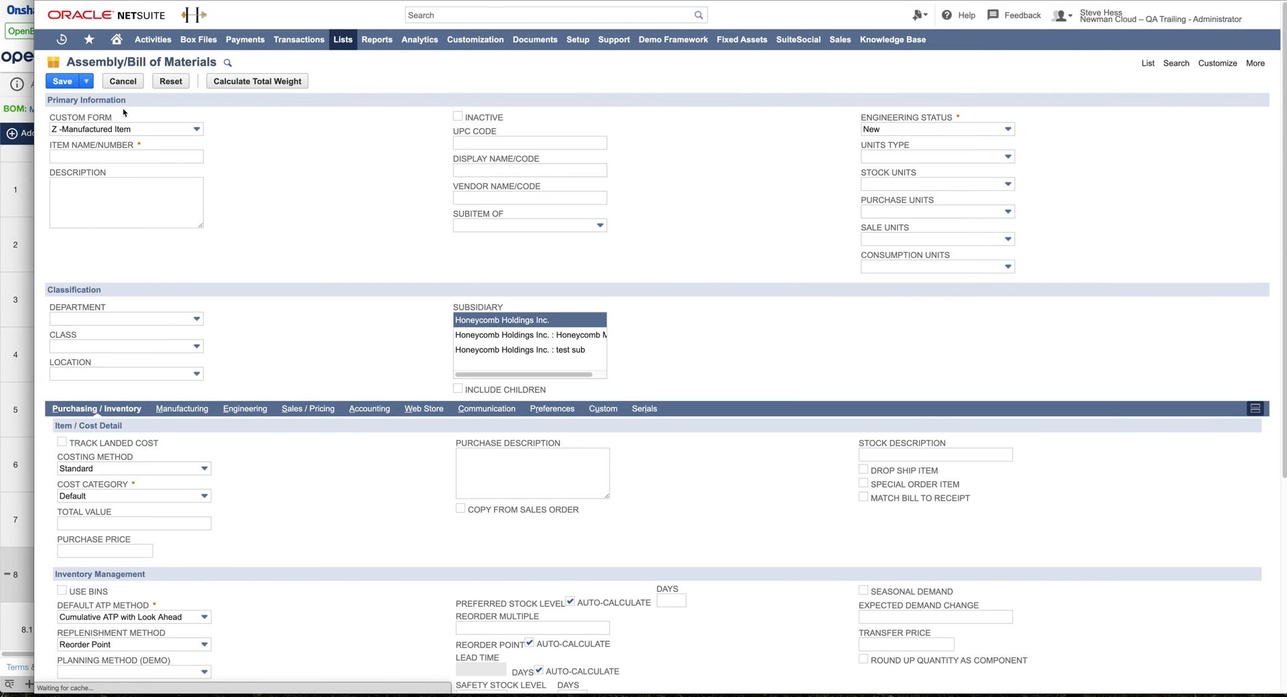
click(124, 155)
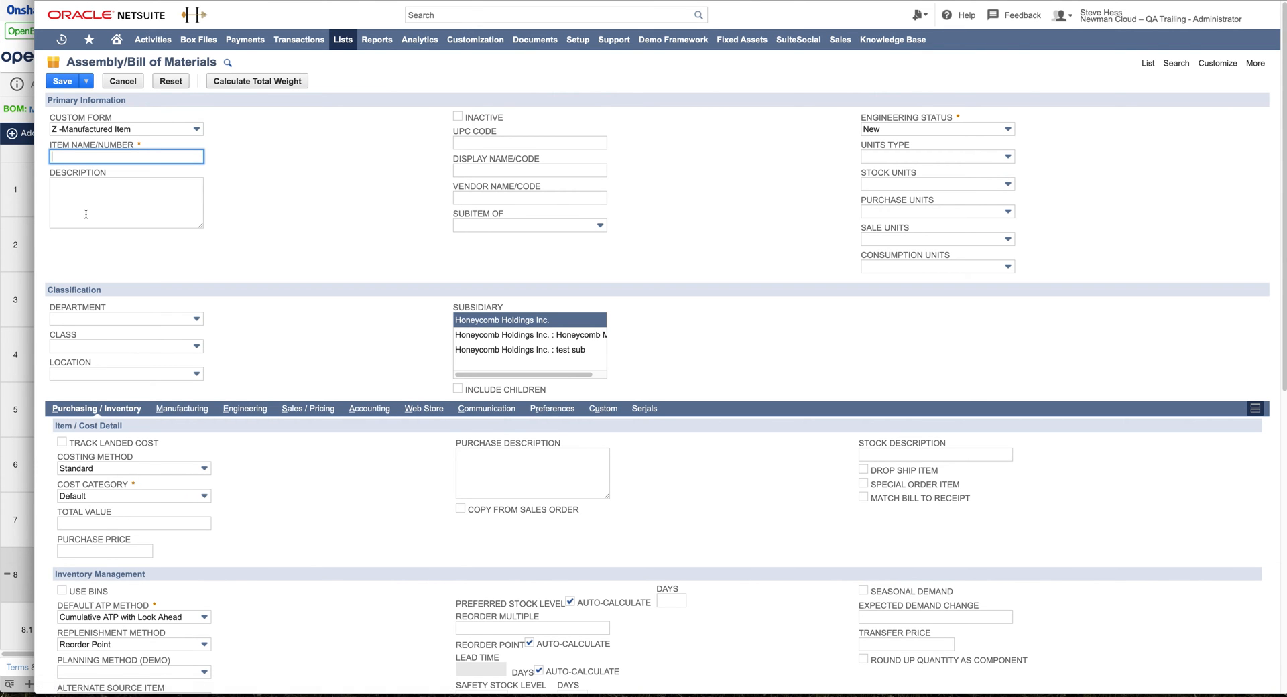
text(LGA-100)
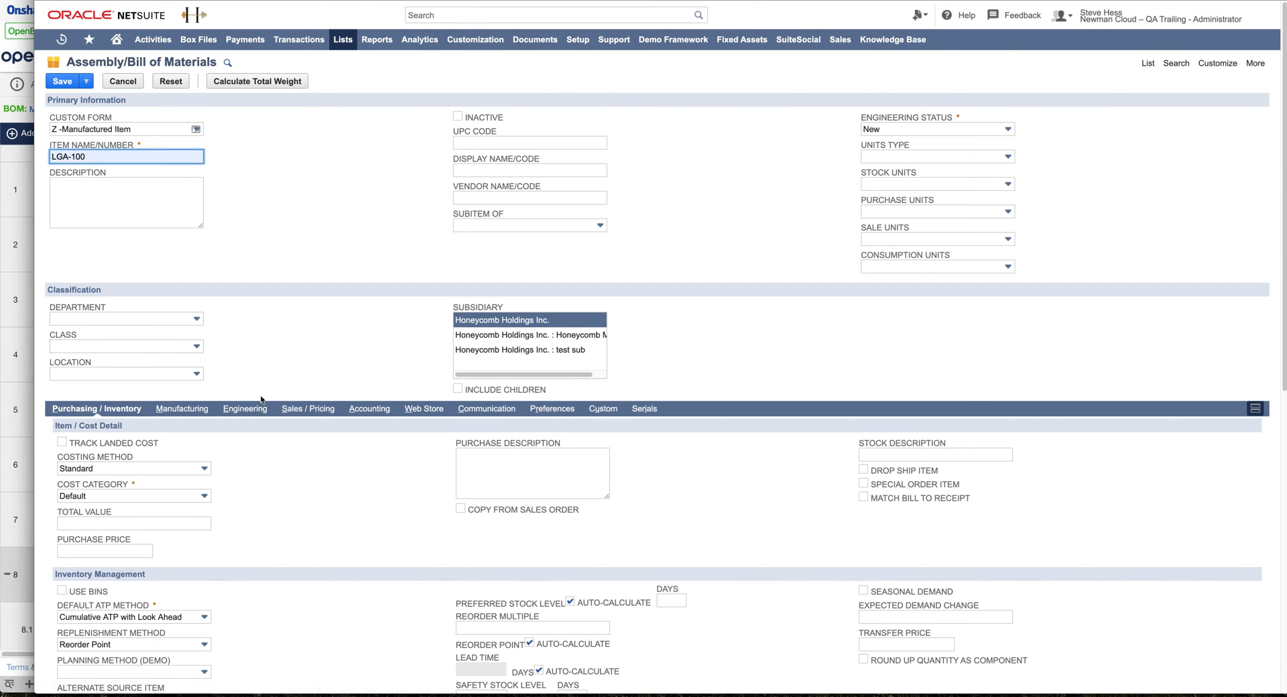
Begin entering the OpenBOM sign-in email in the Engineering subtab's OpenBOM panel.
click(244, 408)
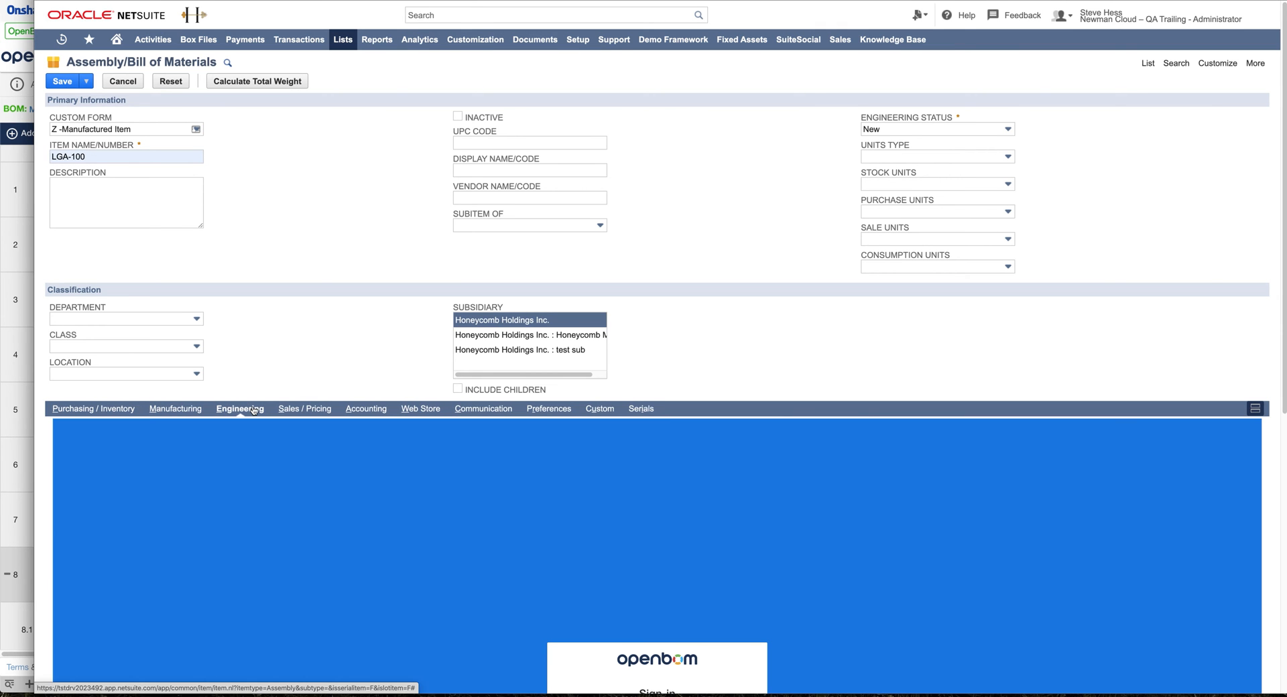
scroll(down, 3)
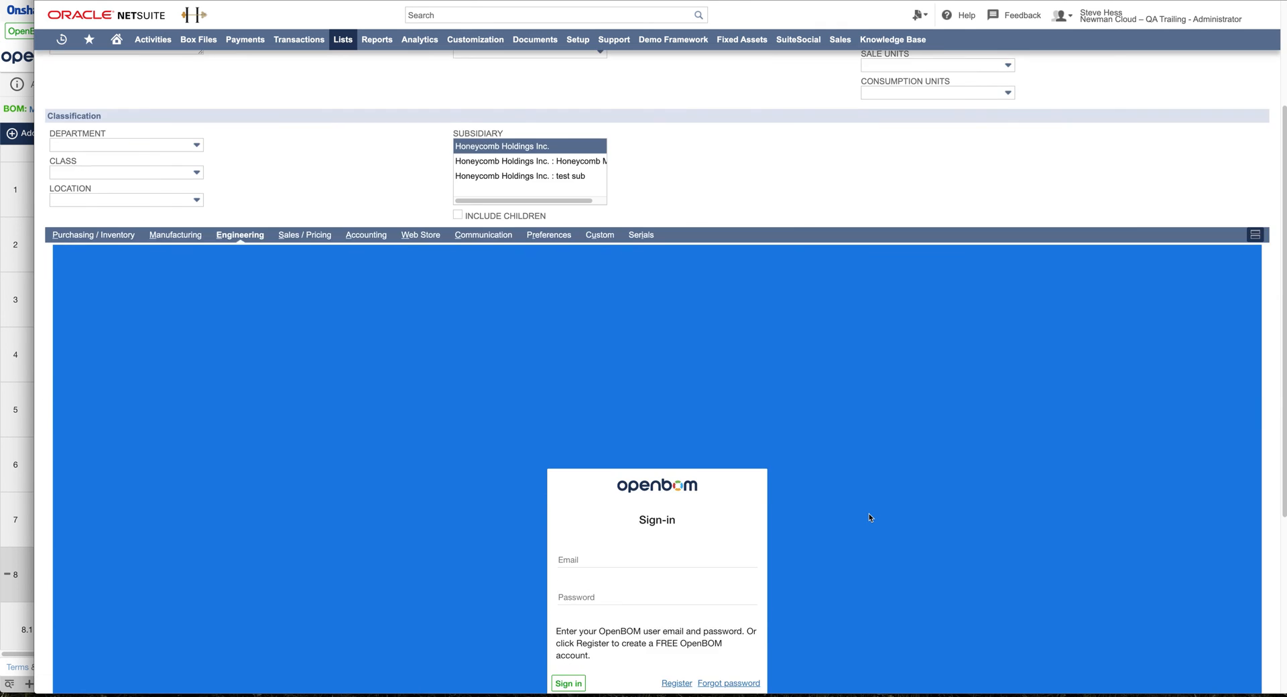
click(655, 559)
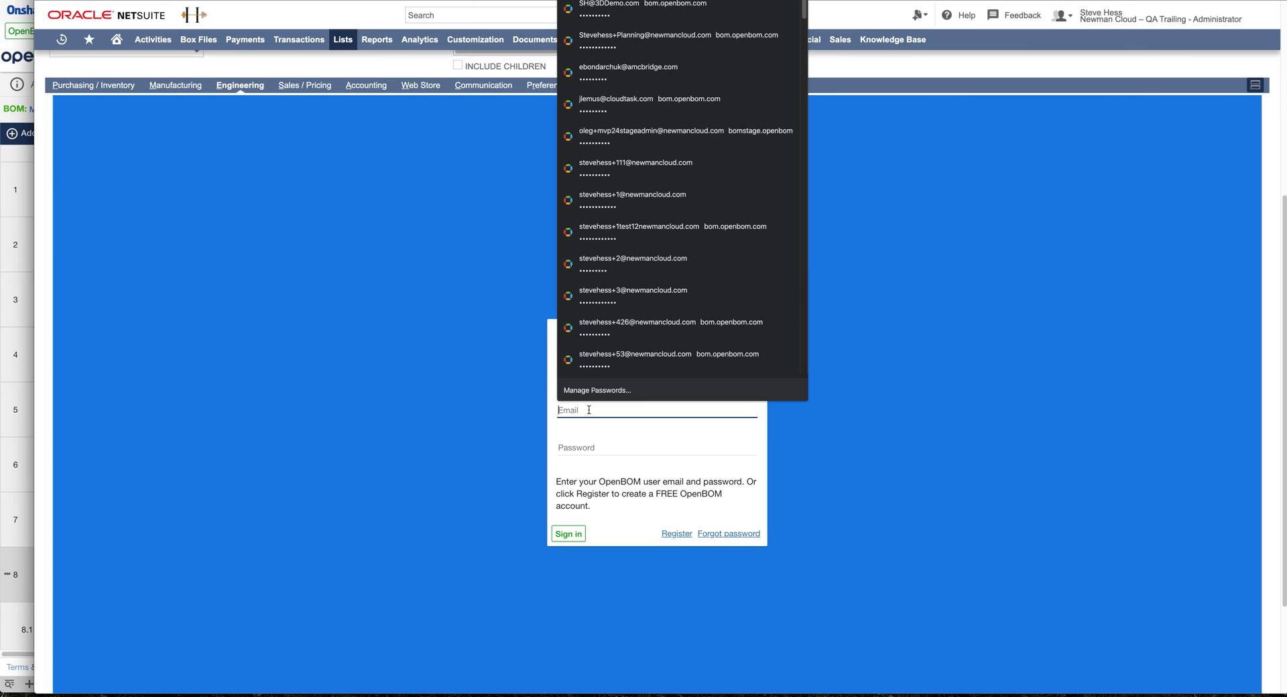
text(stw)
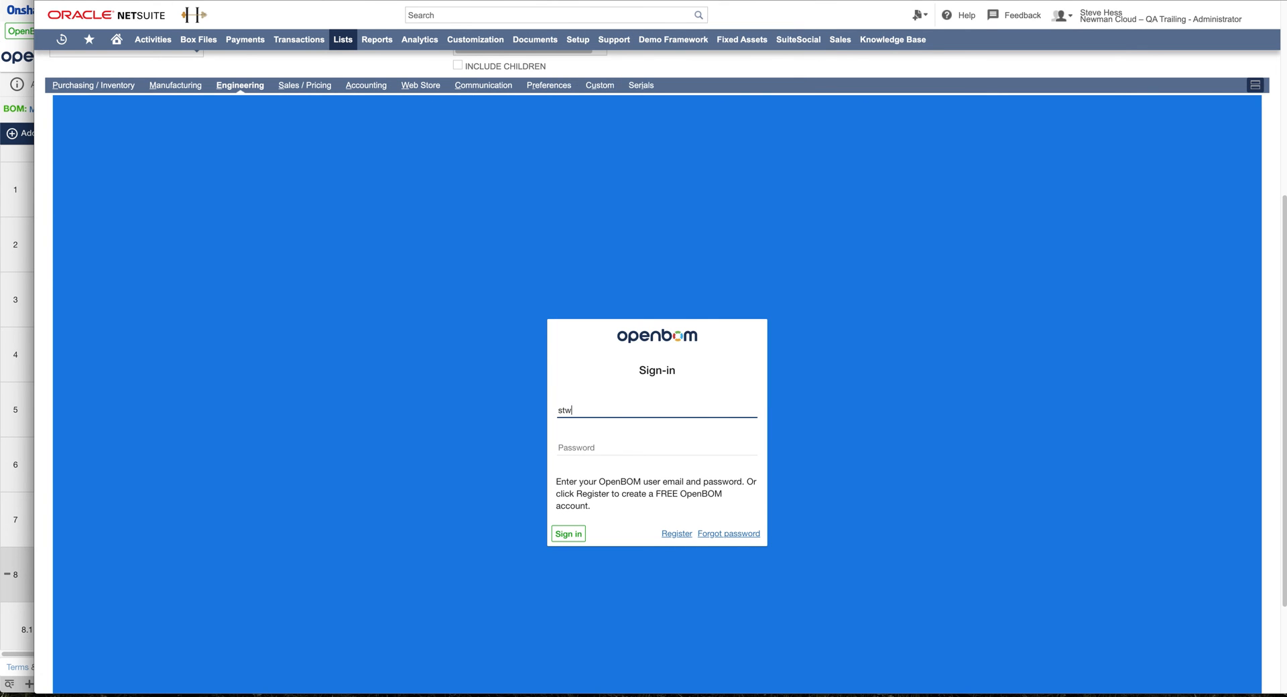
text(vwhw)
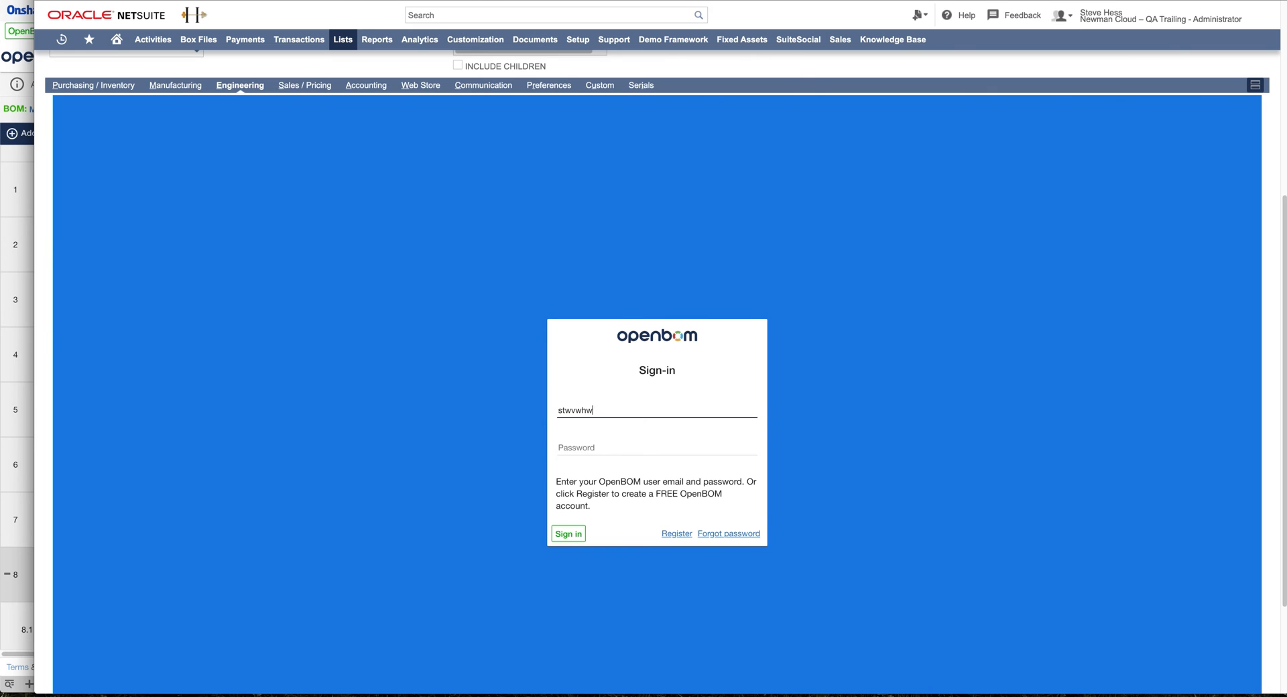
key(backspace)
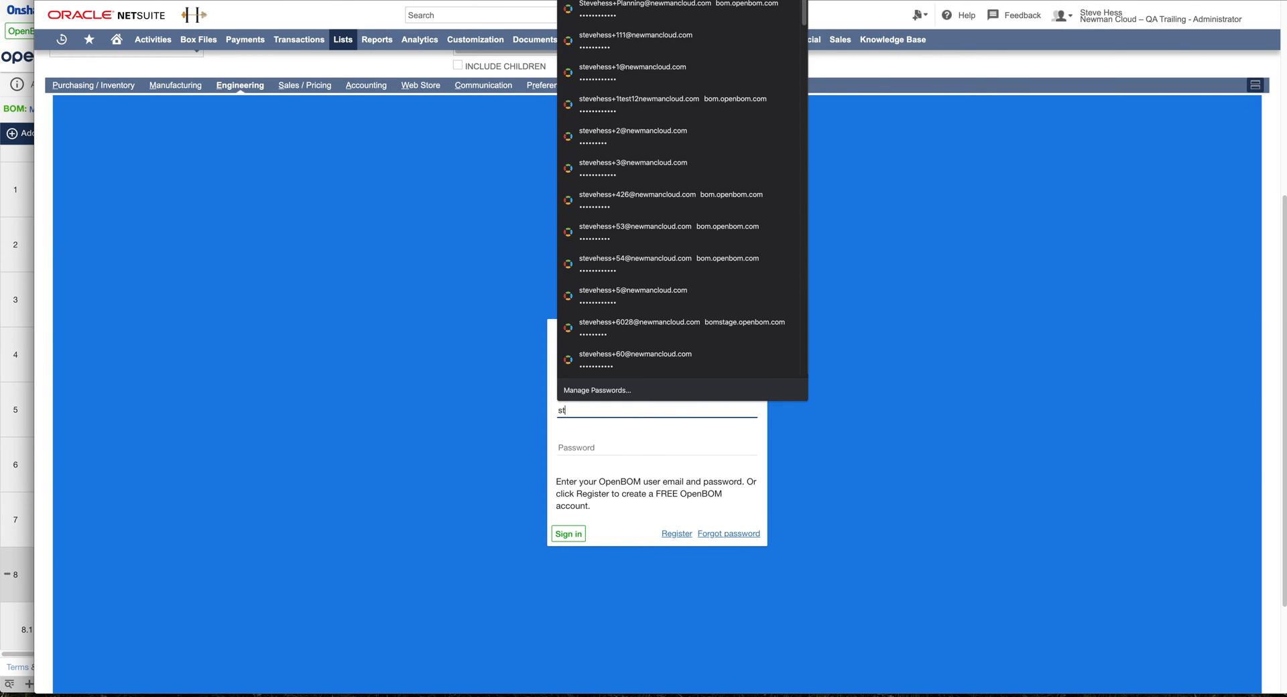
text(w)
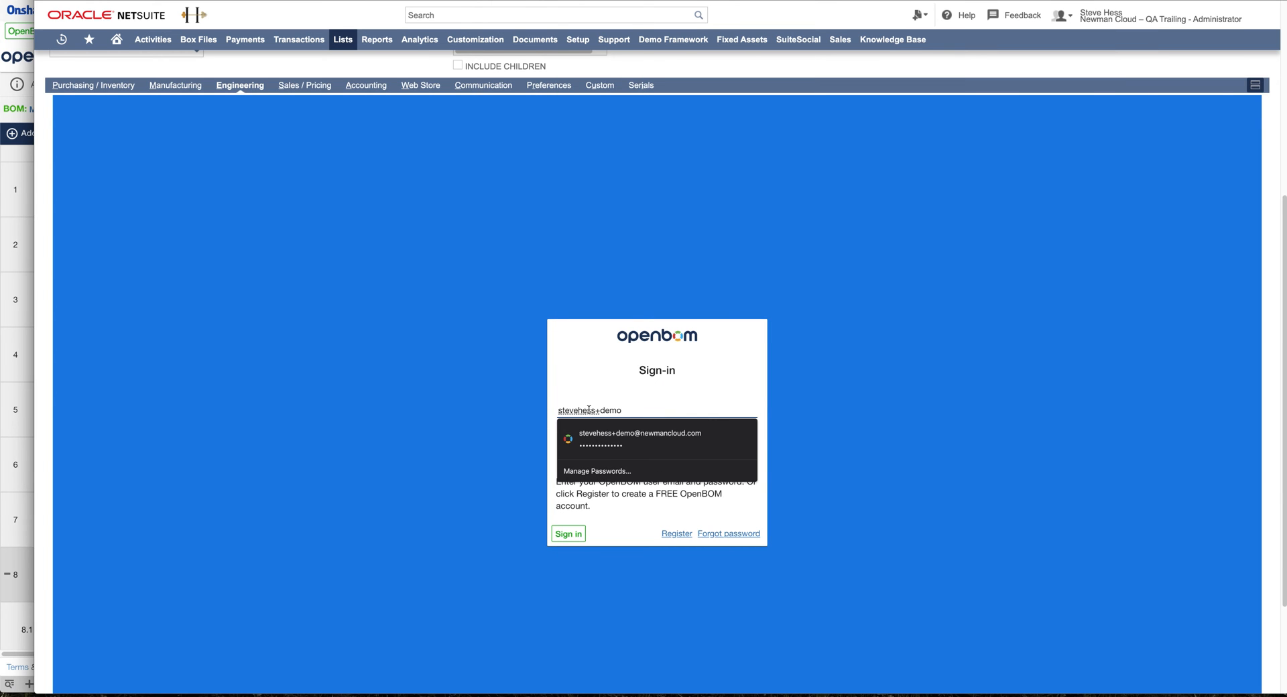
Fill the saved demo login credentials and sign in to OpenBOM.
click(656, 446)
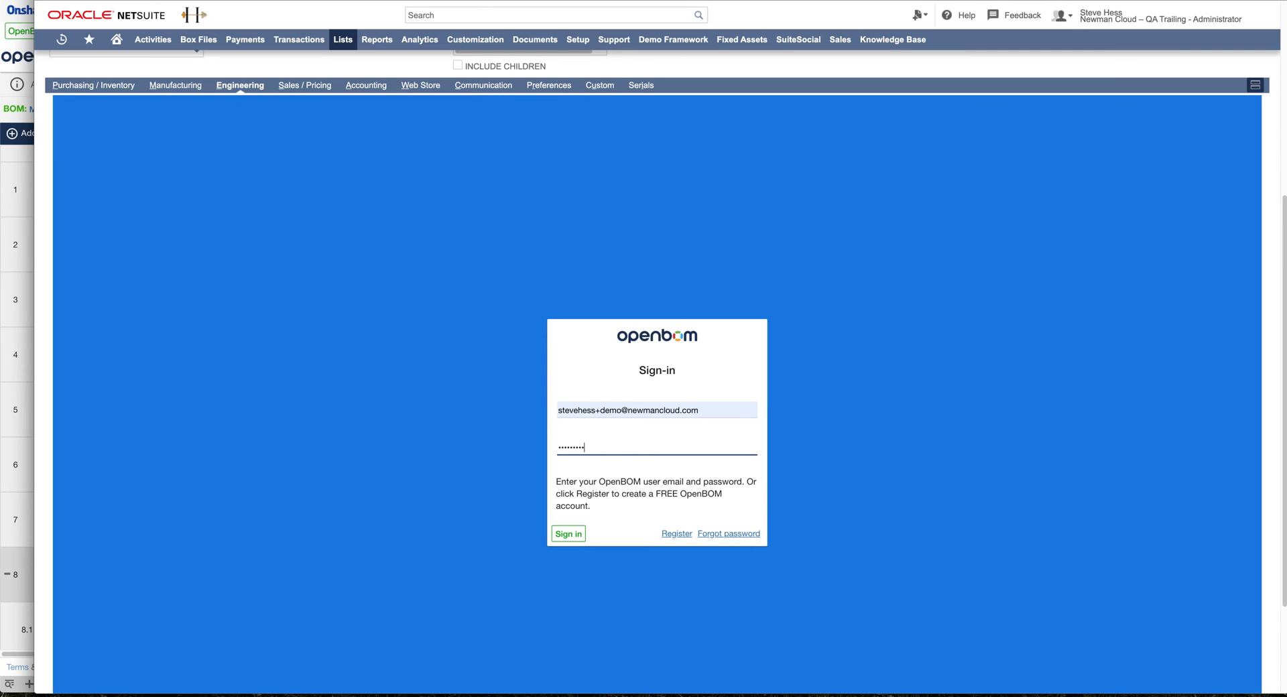
click(567, 534)
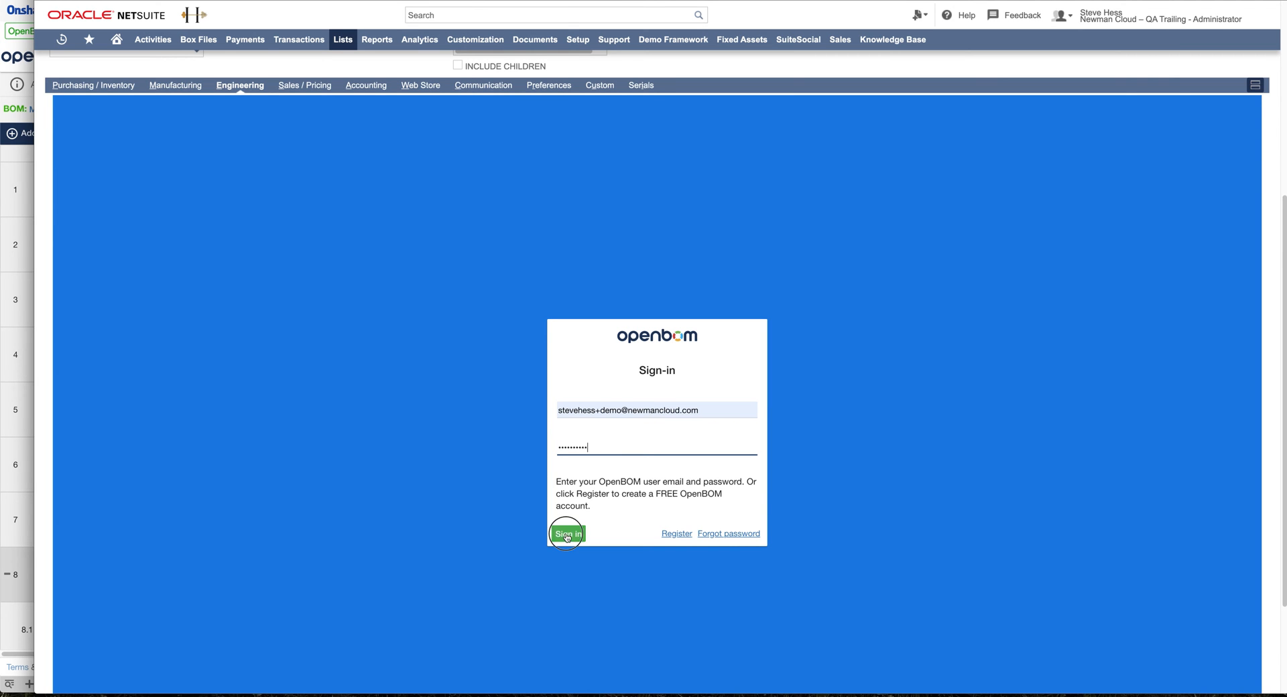
click(567, 533)
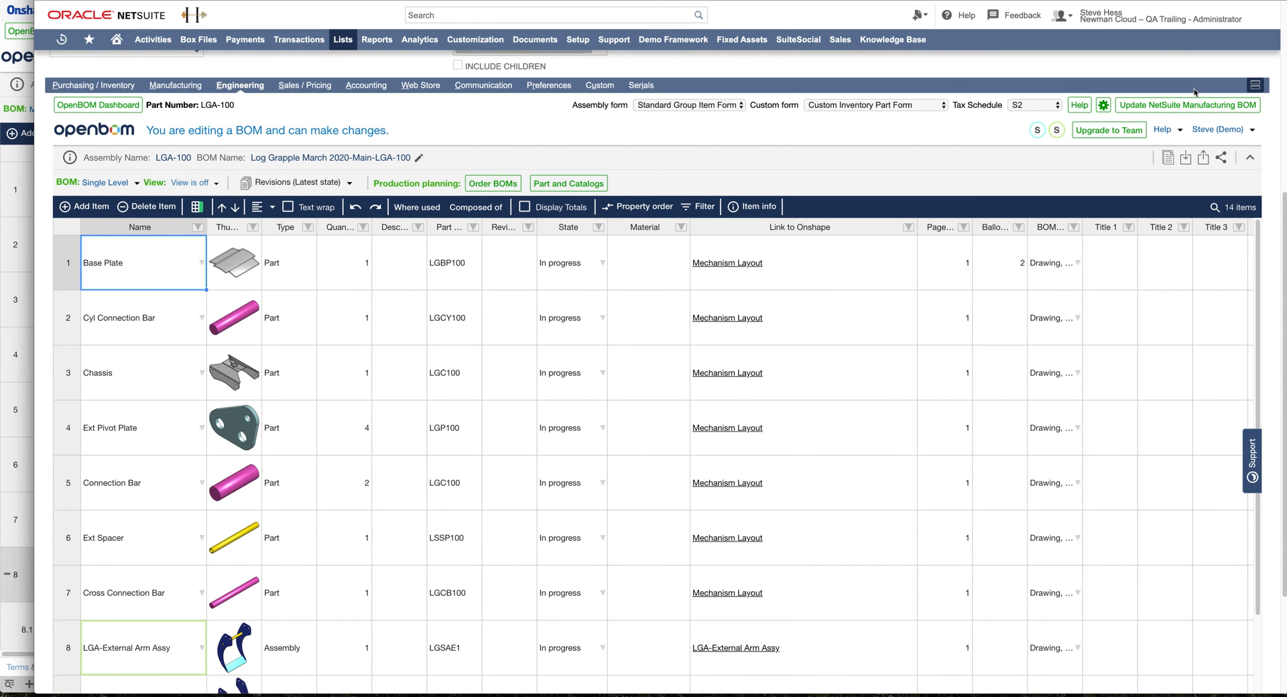
mouse_move(1119, 319)
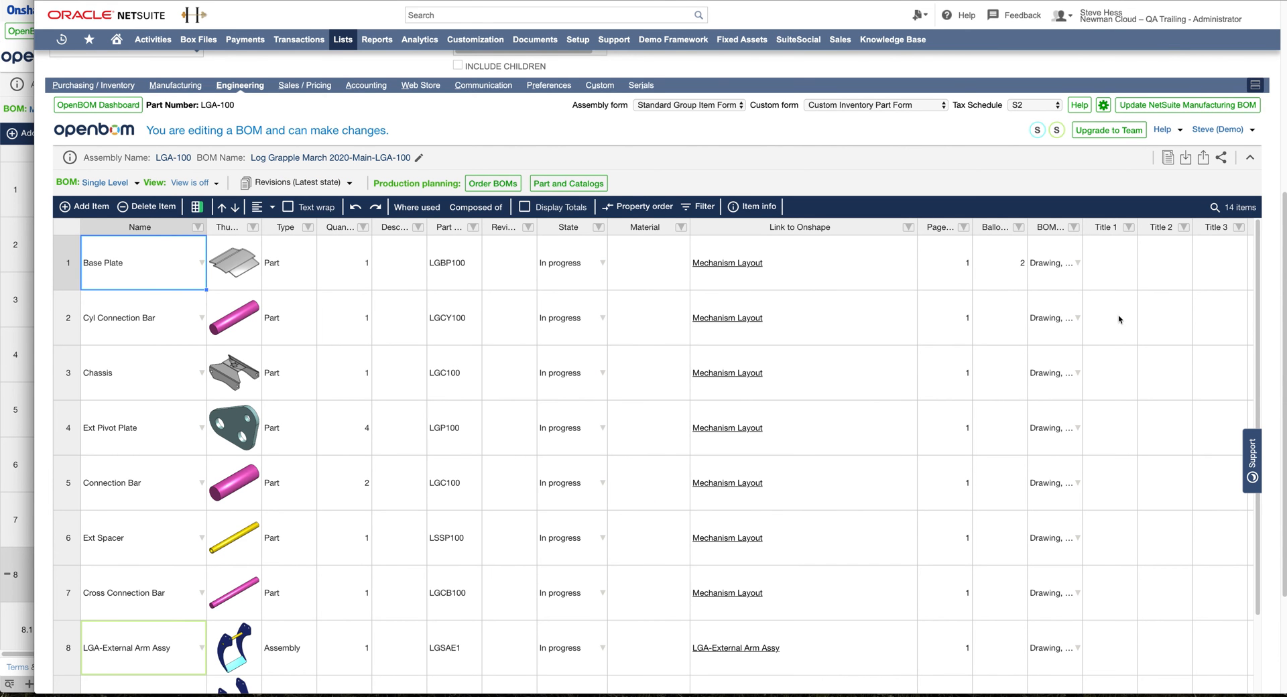
mouse_move(1072, 369)
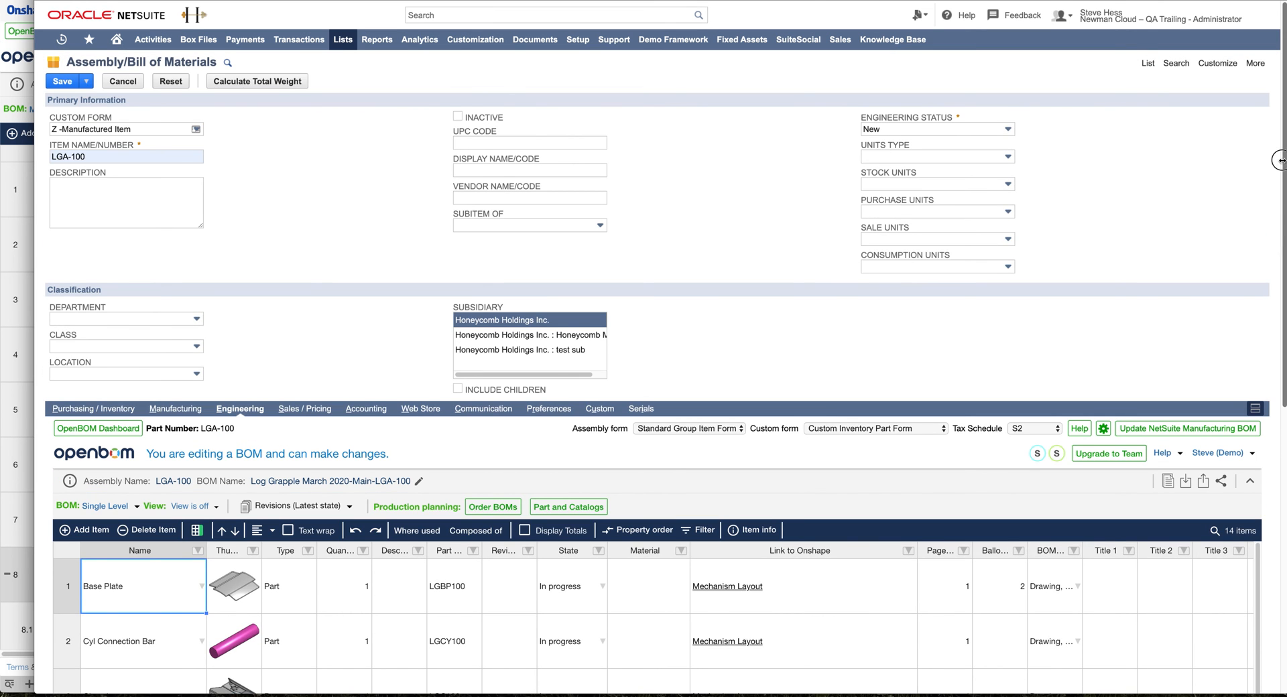
Scroll back to the loaded 14-item LGA-100 Log Grapple BOM in the Engineering subtab.
scroll(down, 3)
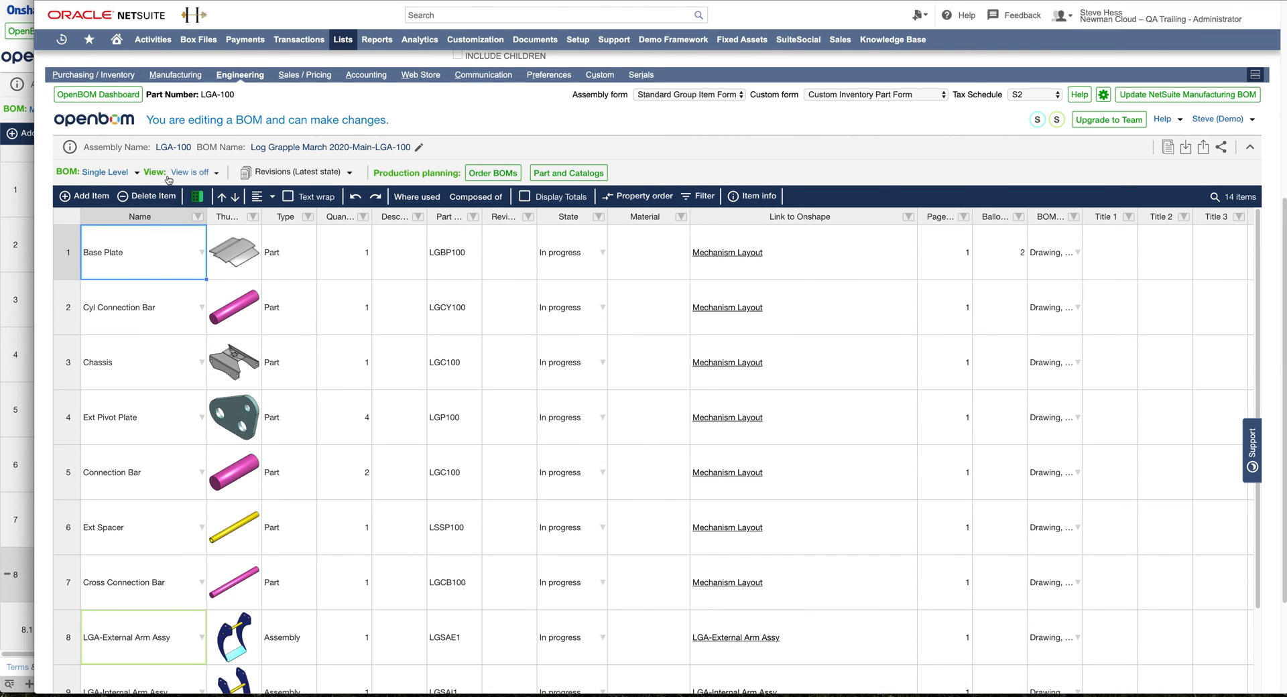
Switch the BOM view to Multi-Level and expand row 8, LGA-External Arm Assy, listing 17 items.
click(105, 173)
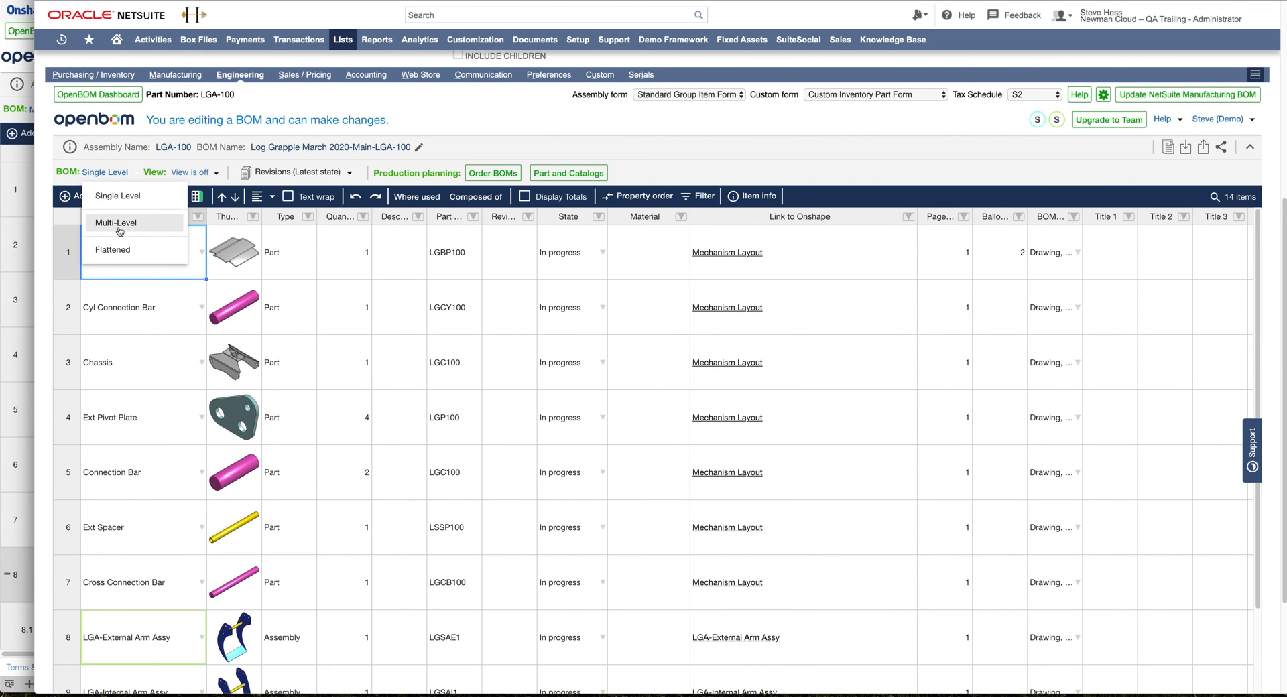
click(115, 223)
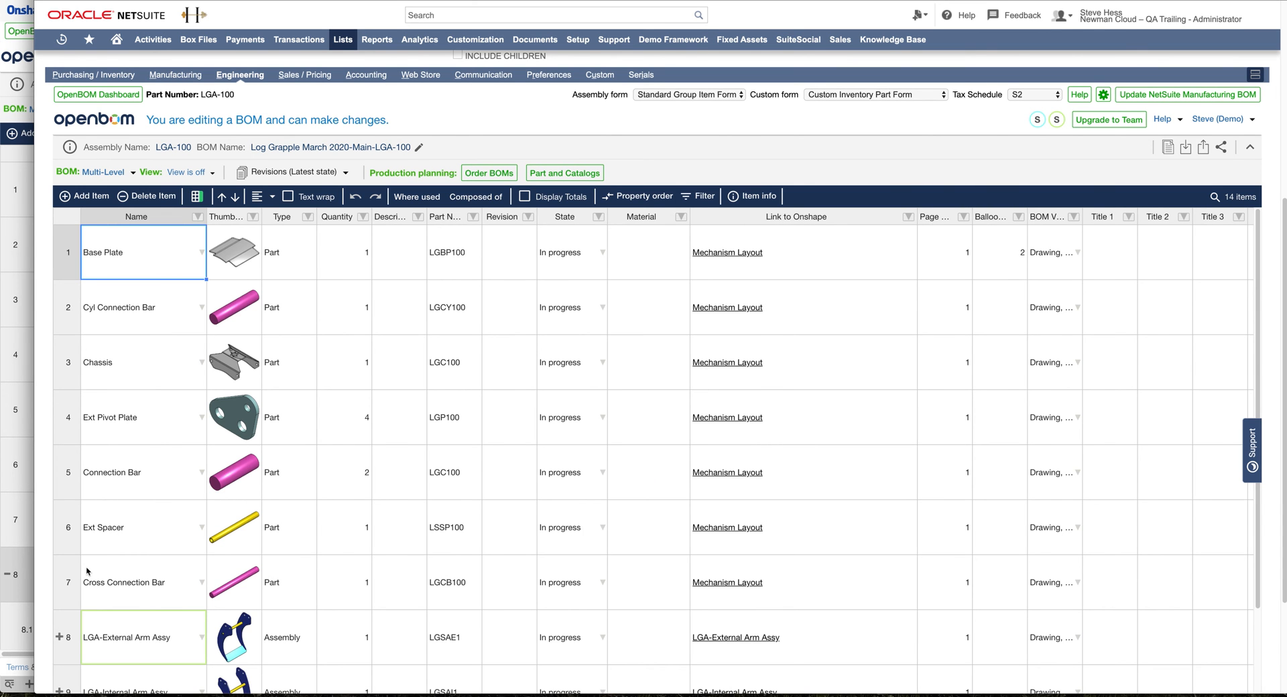
scroll(down, 3)
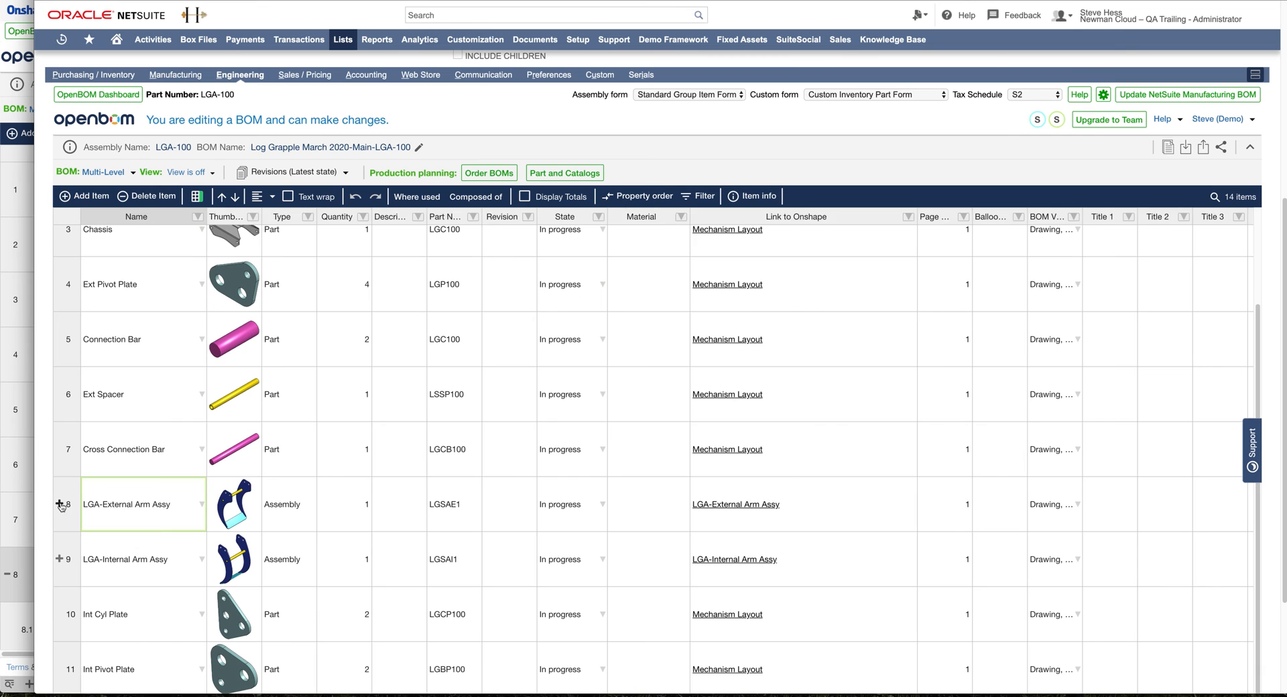
click(58, 506)
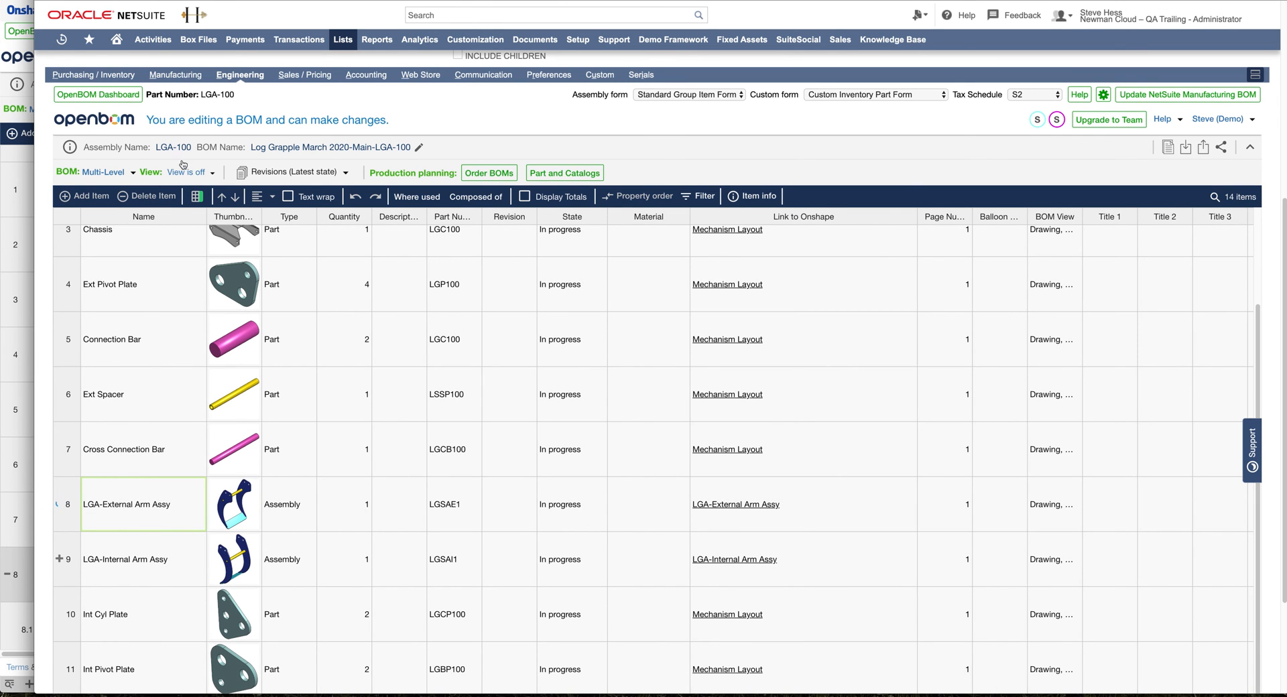
click(57, 504)
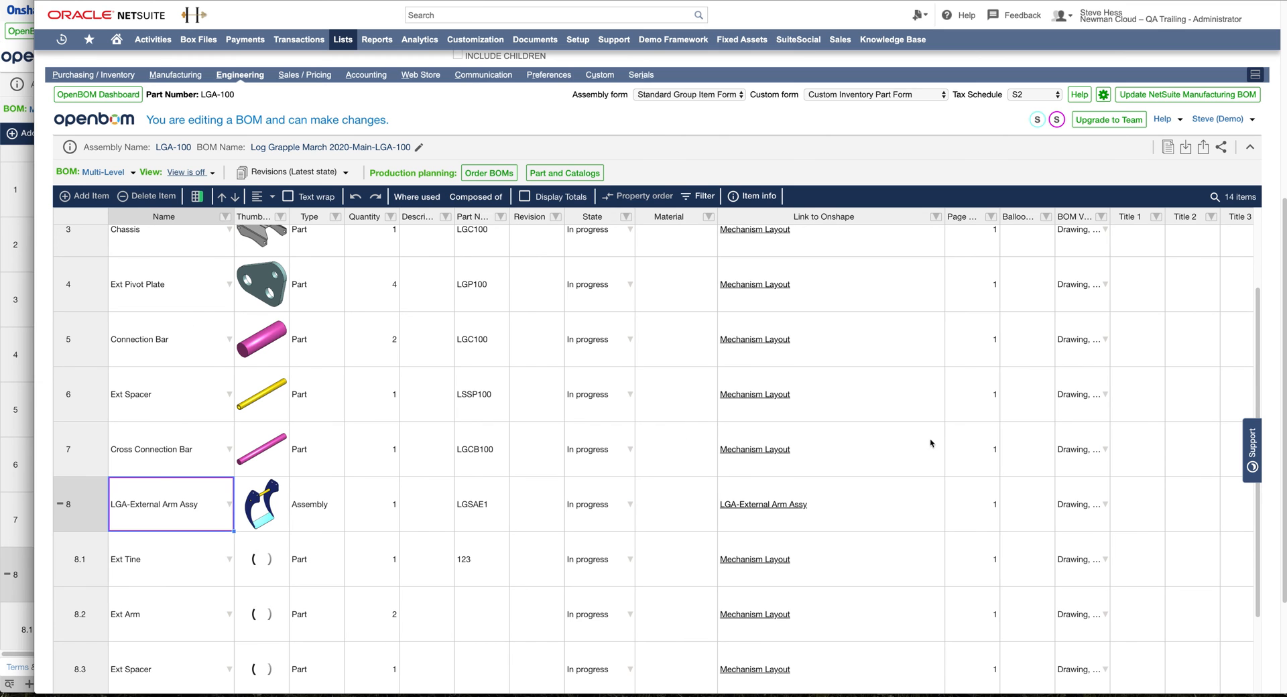
scroll(up, 3)
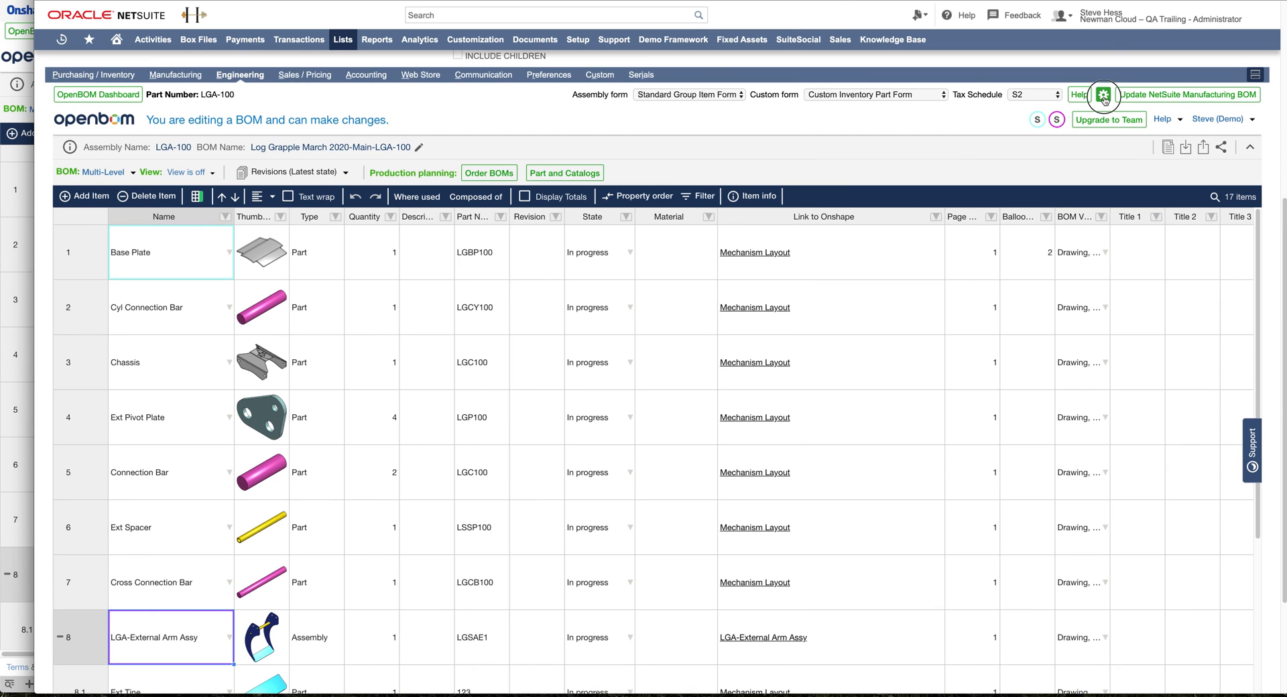
click(1104, 94)
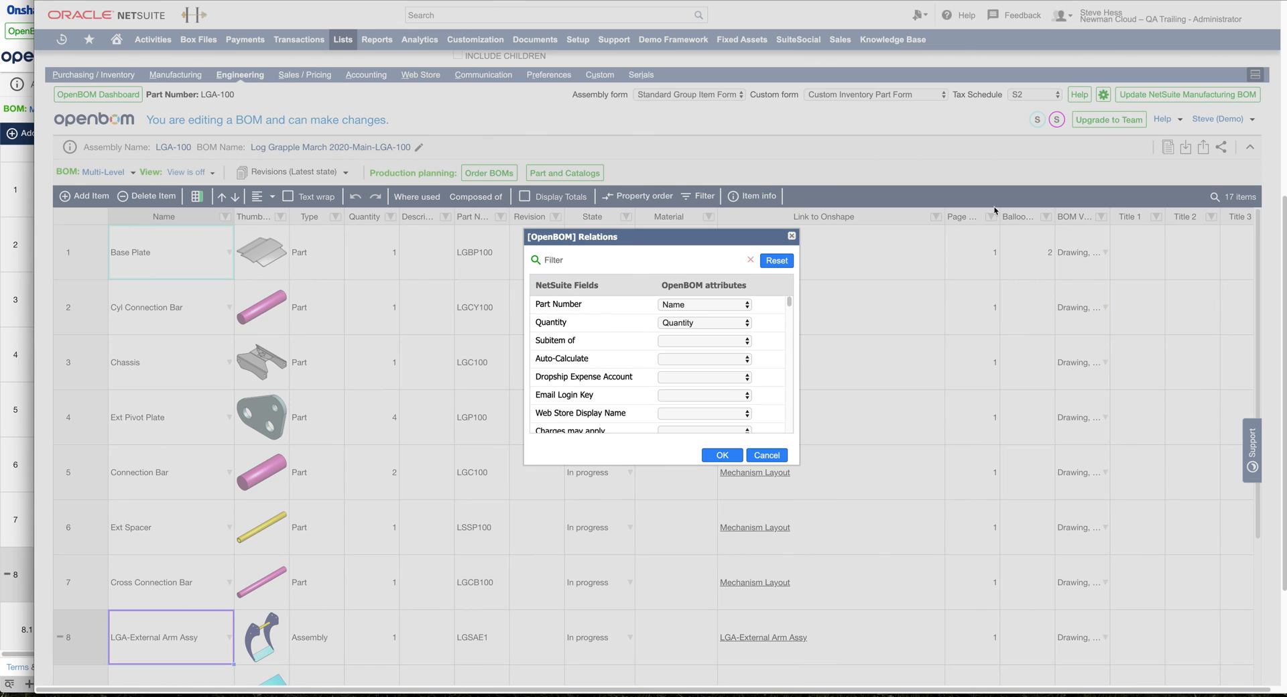
mouse_move(787, 306)
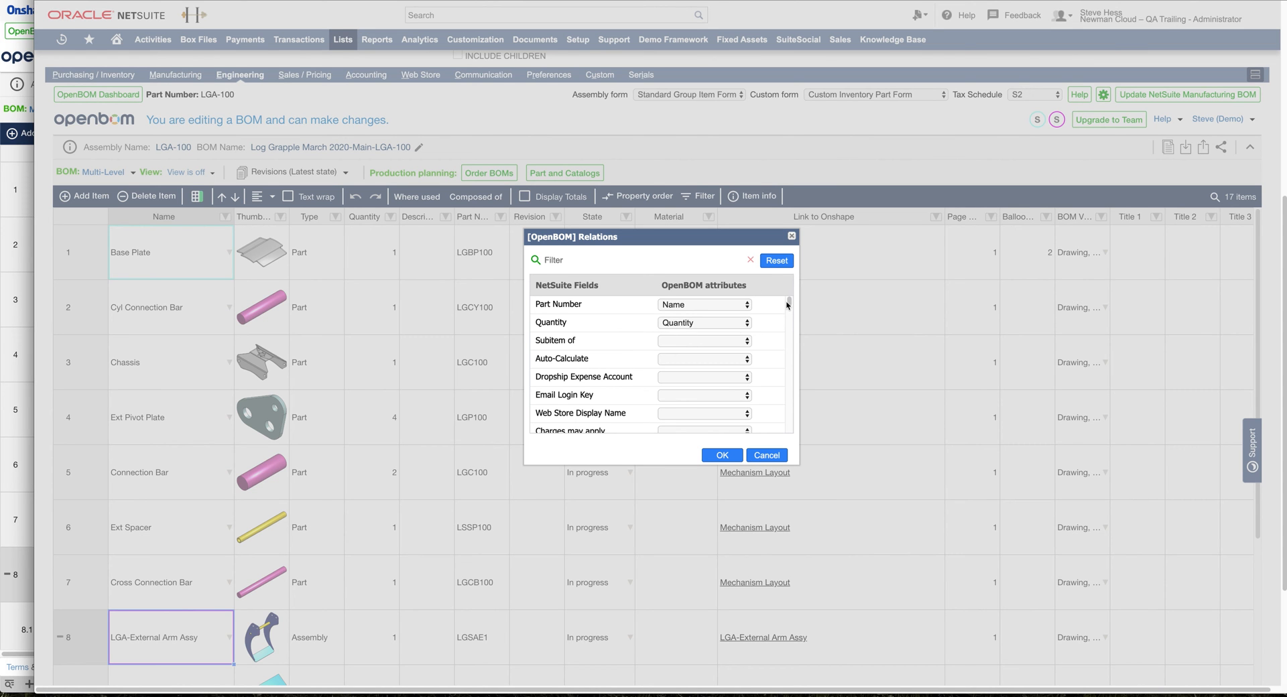
scroll(down, 3)
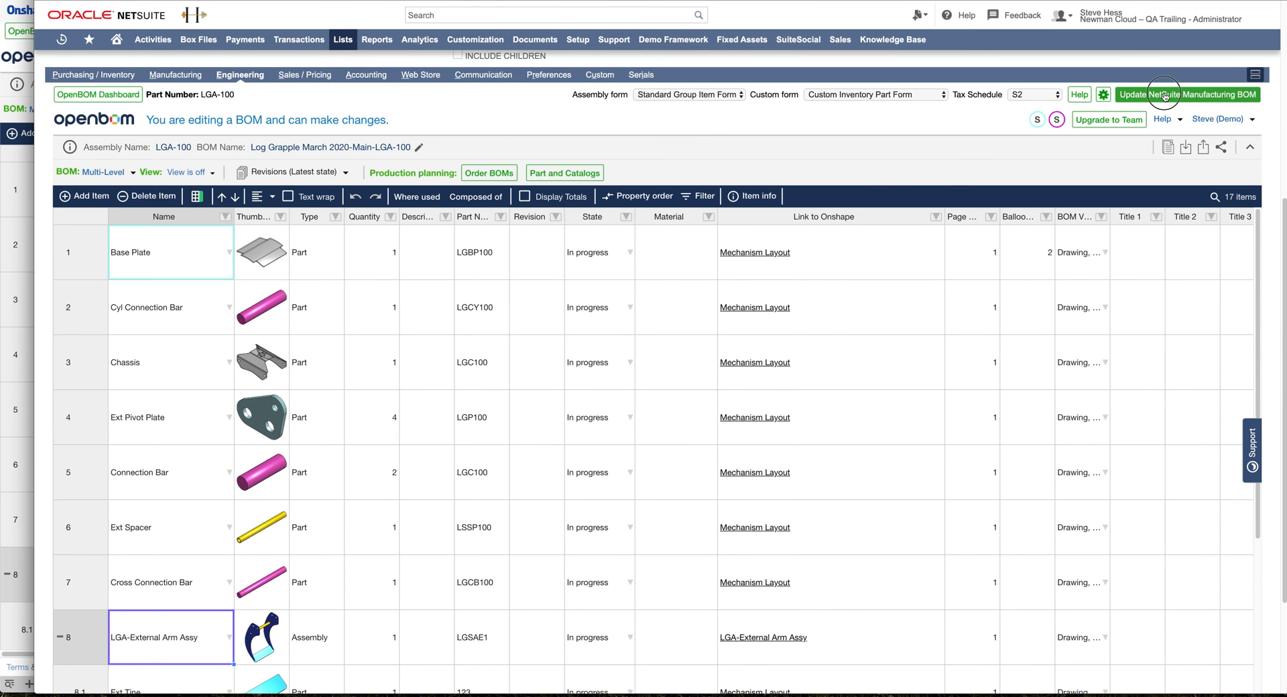
Run Update NetSuite Manufacturing BOM, adding 14 items and changing 3 sub-assembly items.
click(1185, 94)
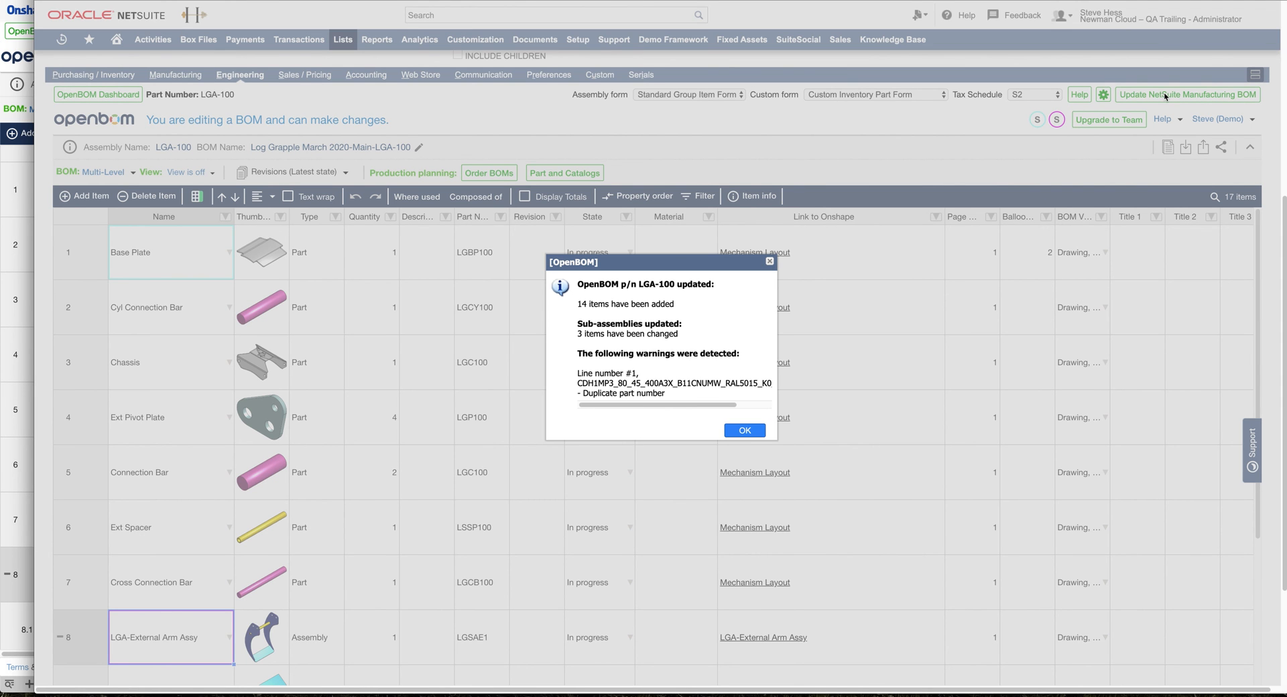
mouse_move(636, 302)
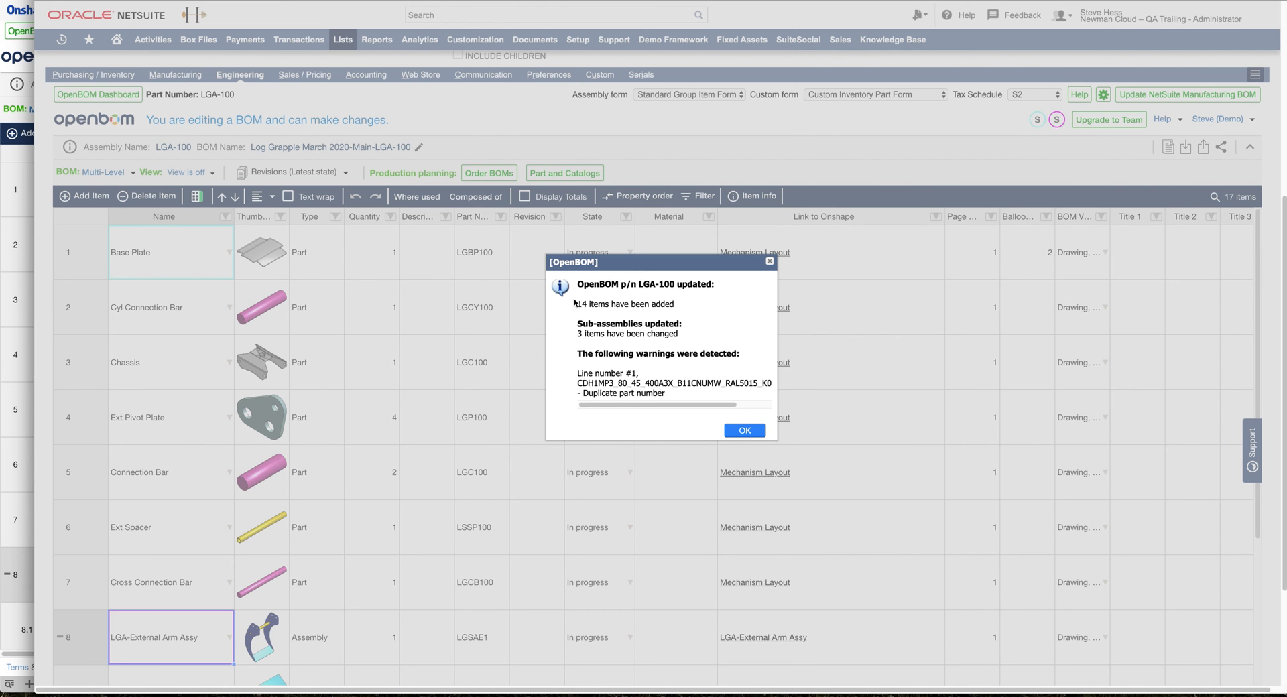
Dismiss the update summary, set Tax Schedule to S1 in Accounting and save the LGA-100 record.
click(742, 430)
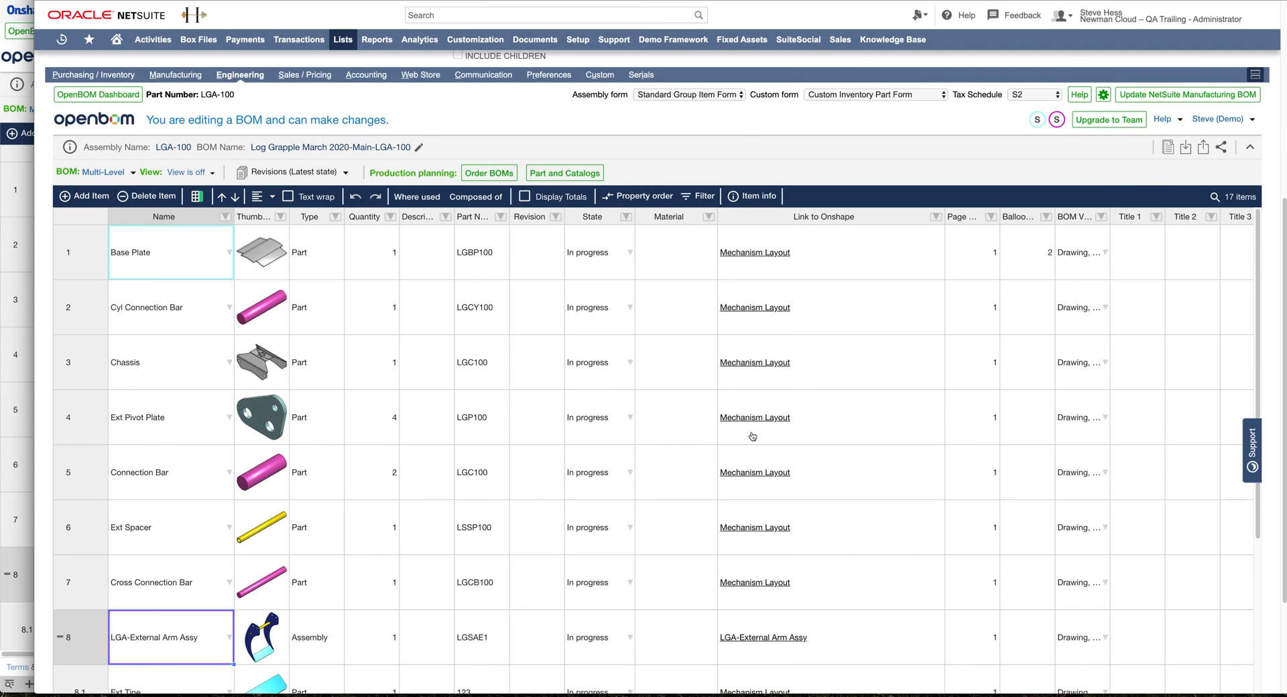
mouse_move(1231, 323)
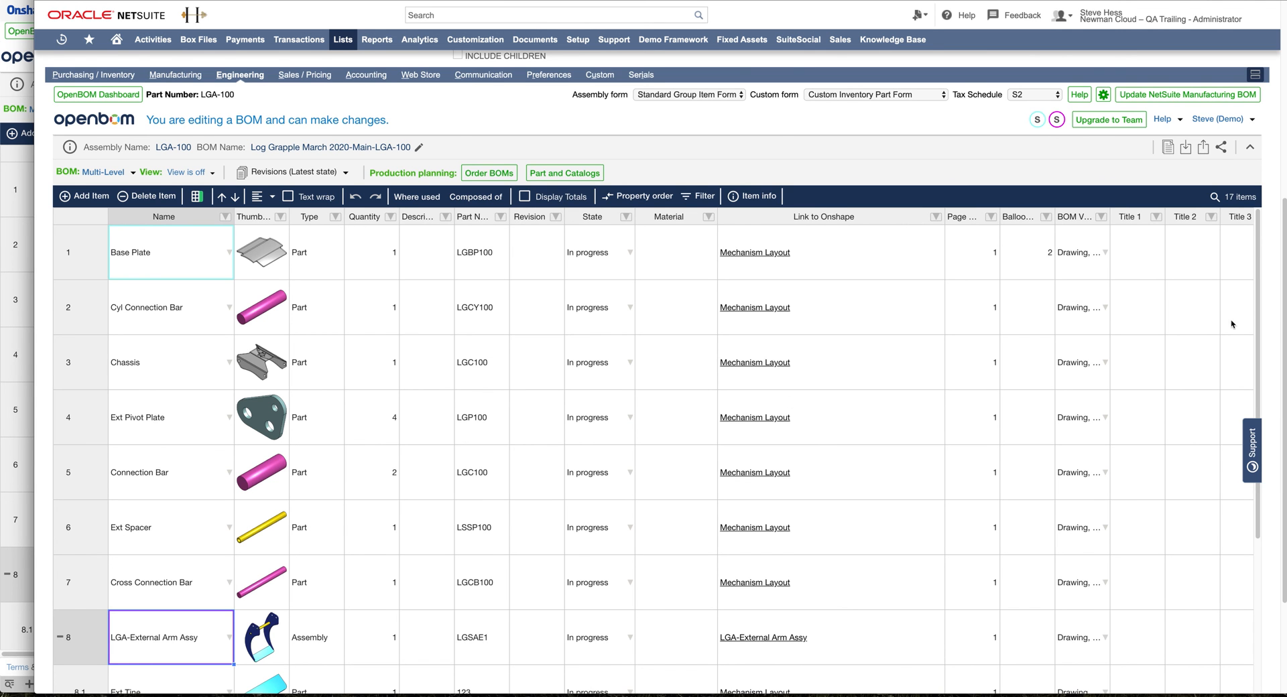
scroll(up, 3)
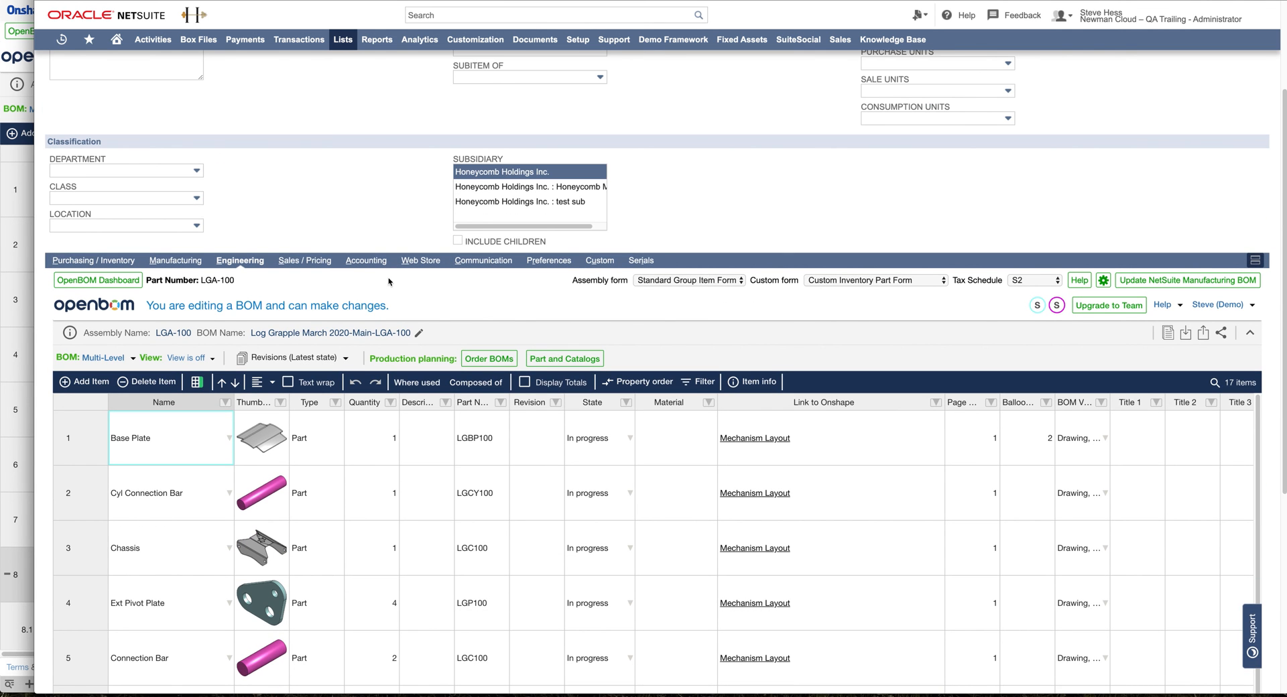
click(365, 408)
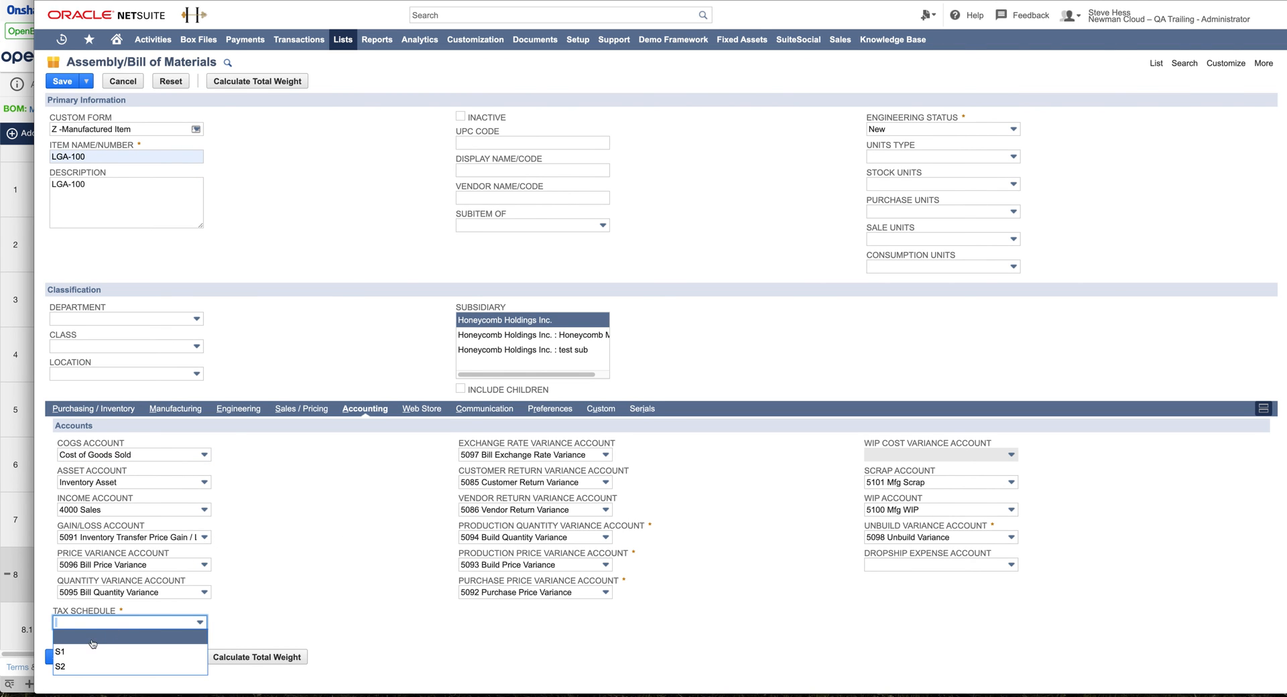
click(60, 651)
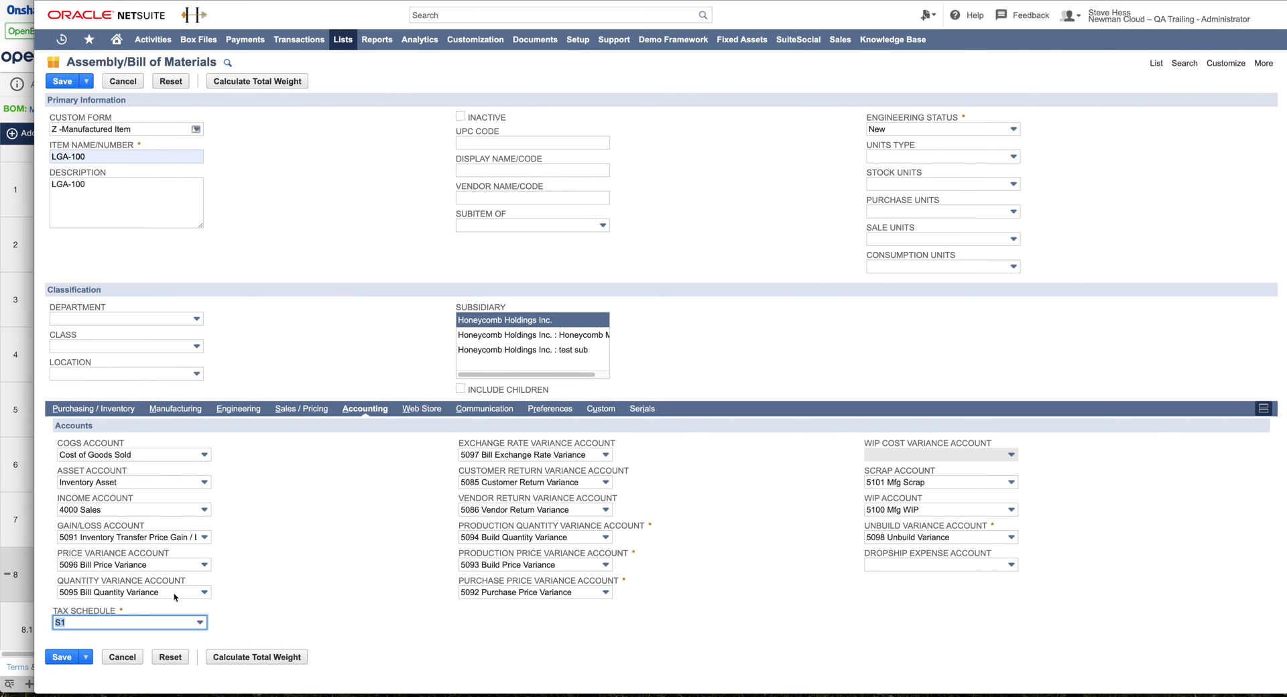
click(63, 656)
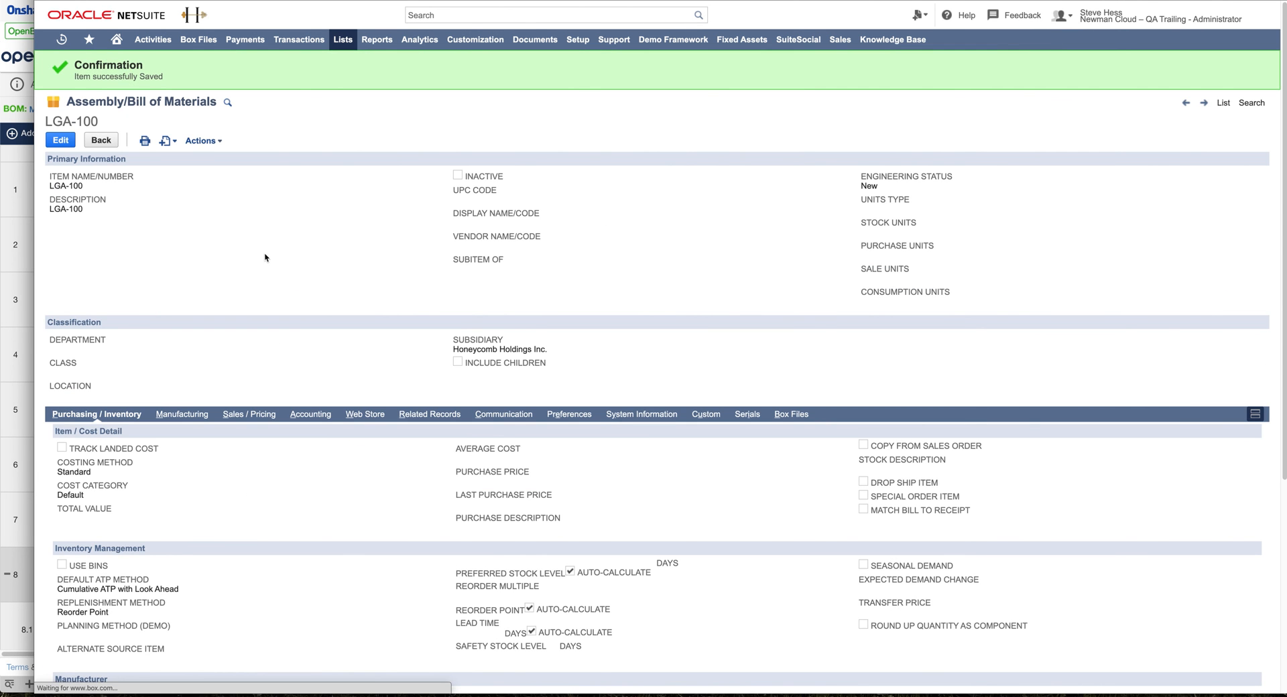
mouse_move(145, 111)
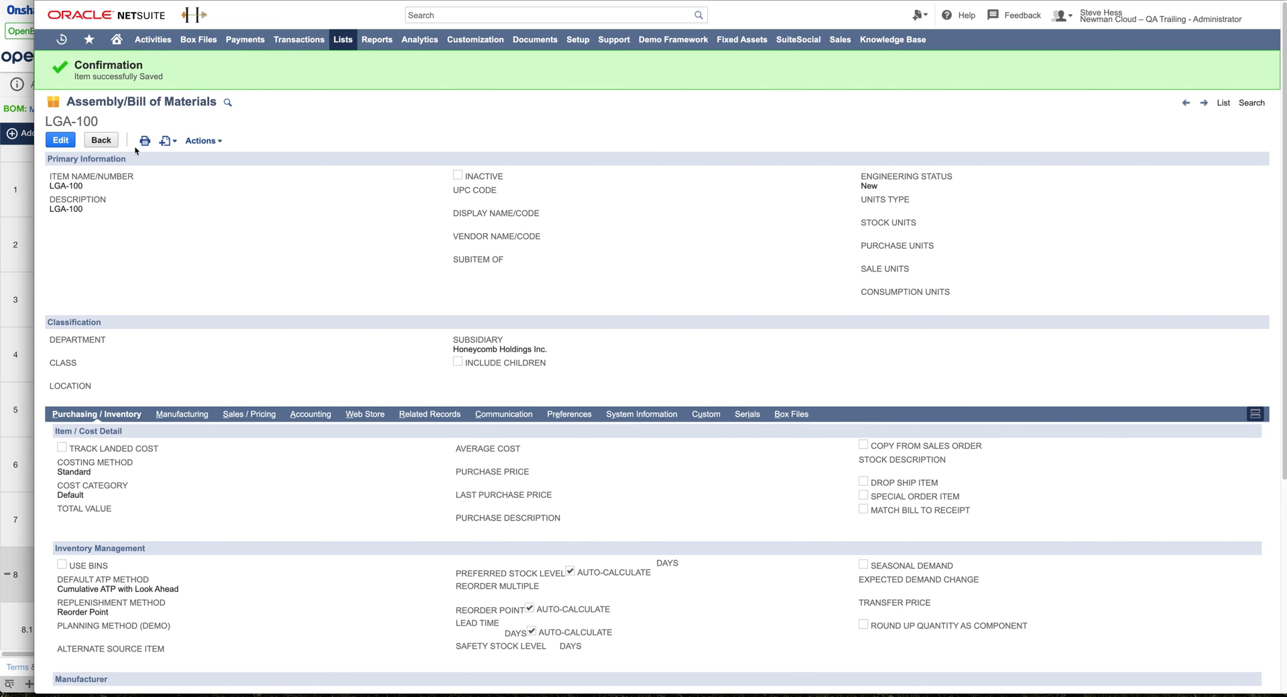
Reopen the saved LGA-100 record in Edit mode and review its editable item details.
click(59, 139)
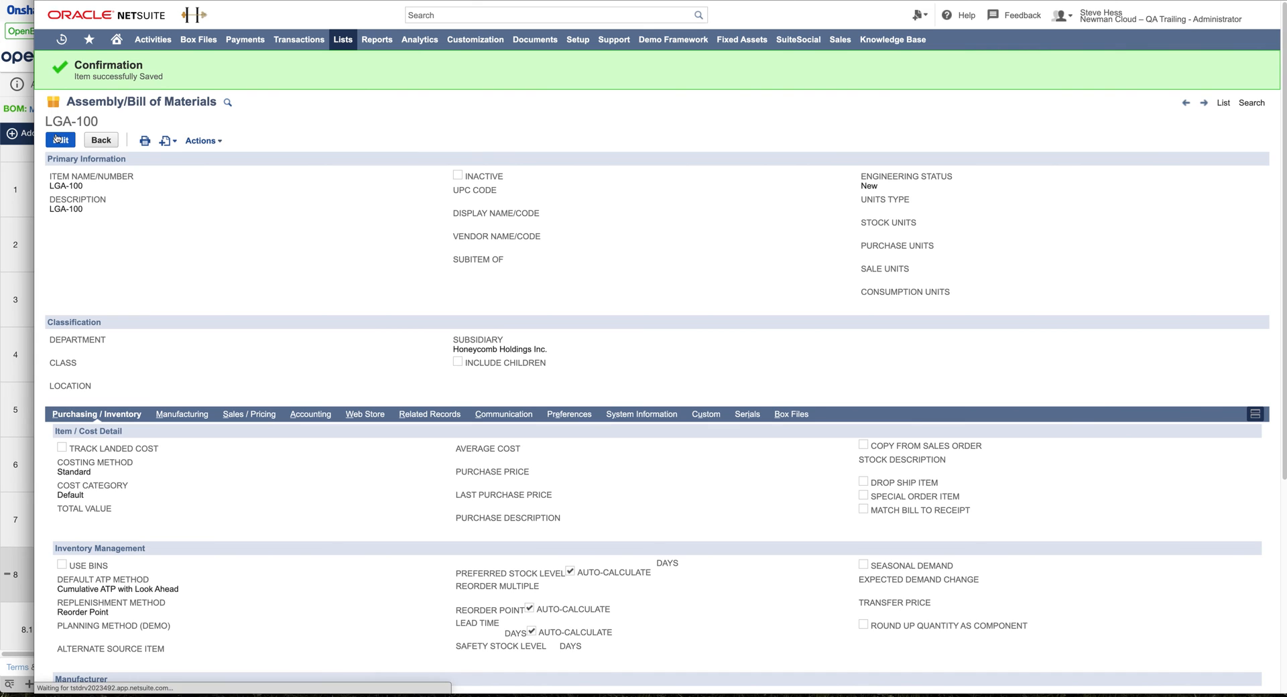
click(58, 139)
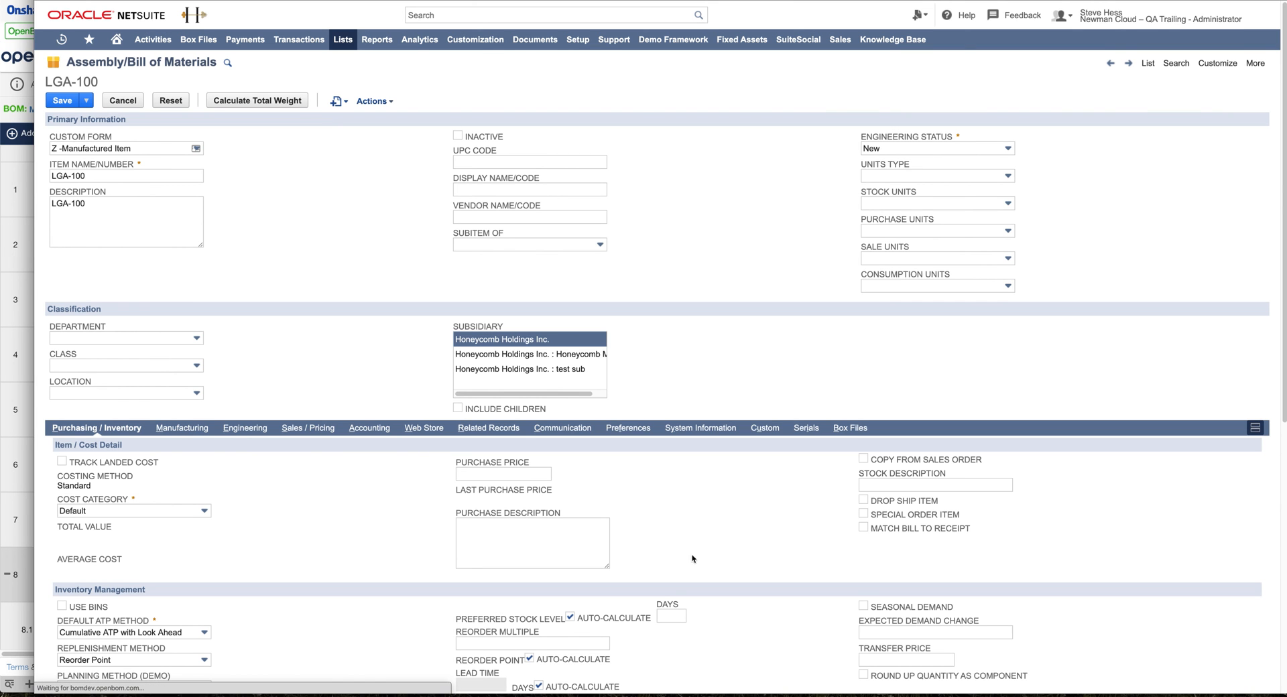
mouse_move(1068, 505)
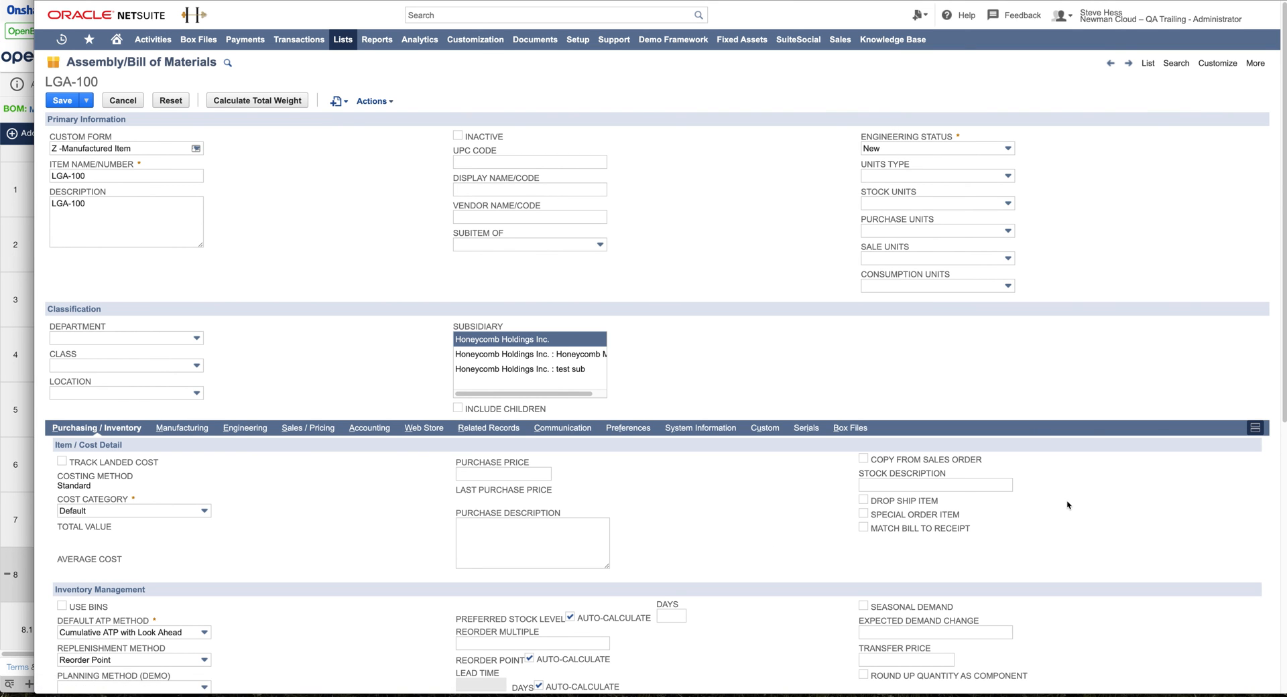
scroll(down, 3)
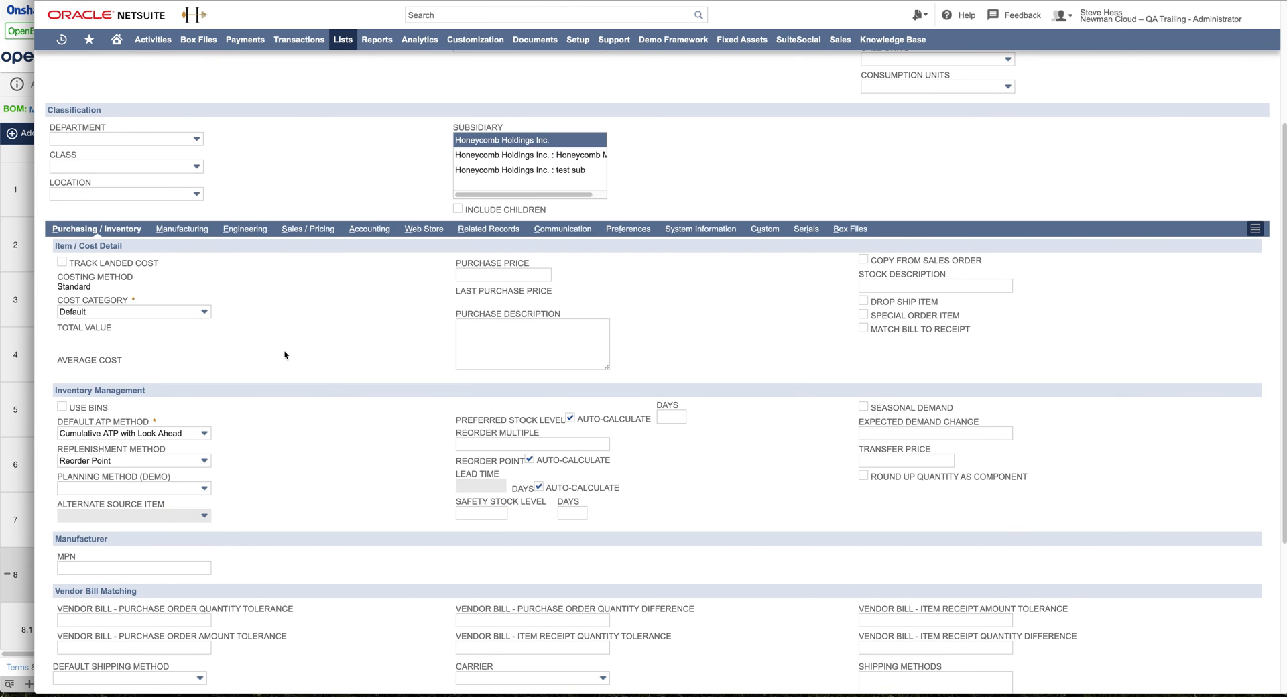
scroll(down, 3)
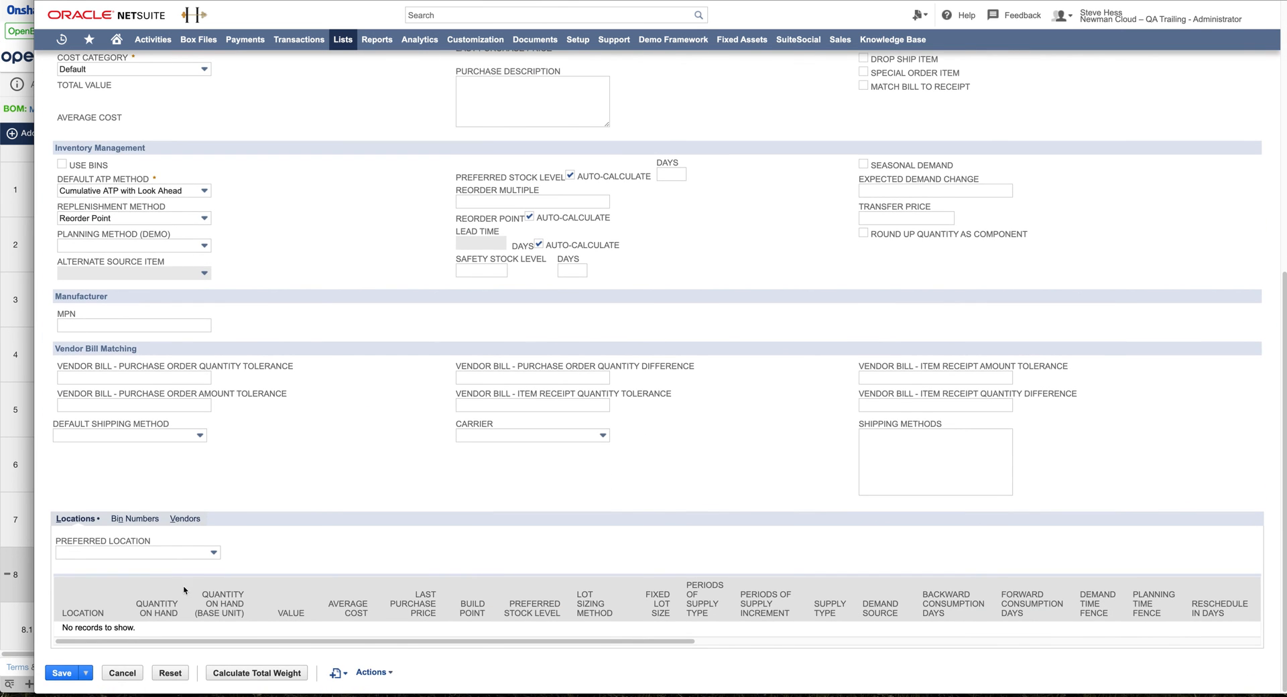
scroll(up, 3)
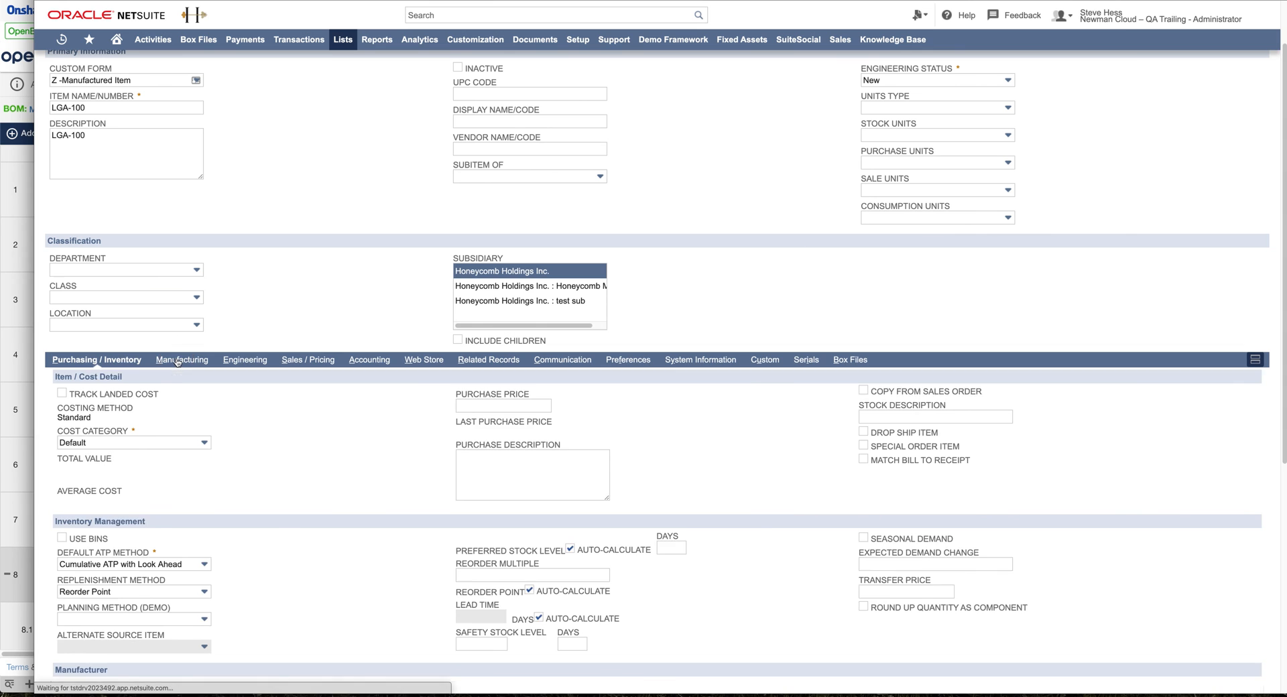
Show the Manufacturing subtab's Components list and begin editing the LGA-External Arm Assy line.
click(177, 359)
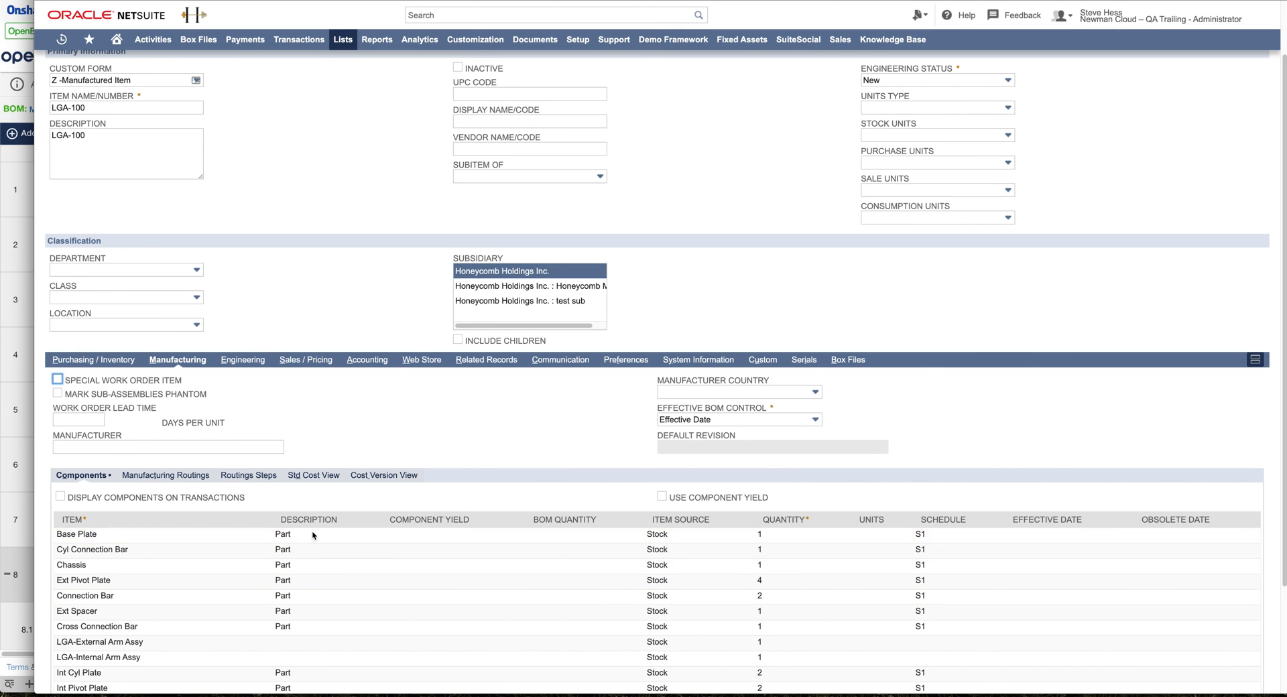
scroll(down, 3)
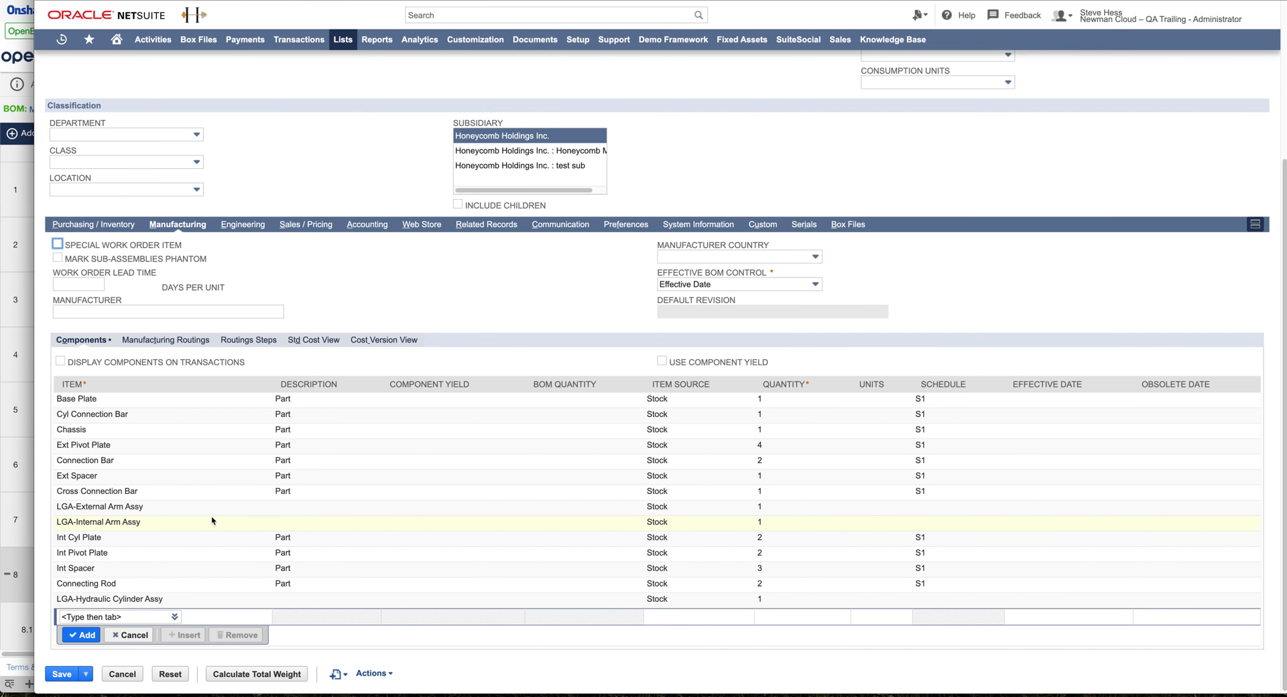
mouse_move(177, 510)
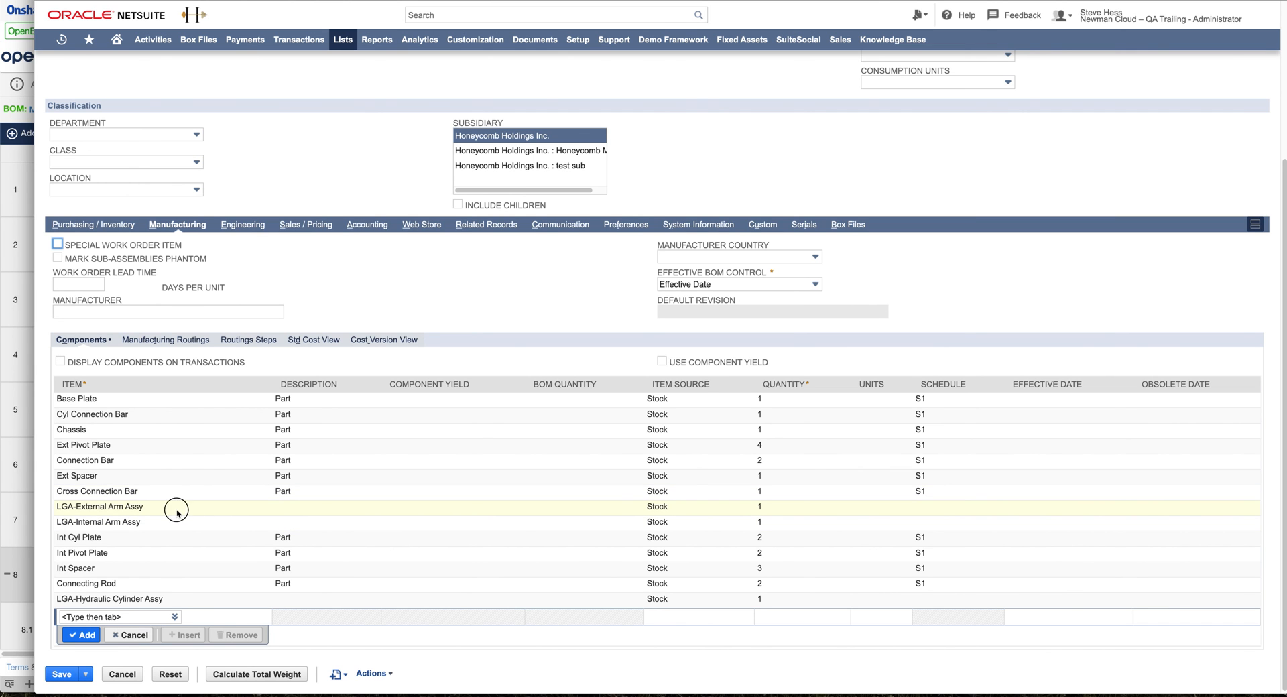
click(98, 506)
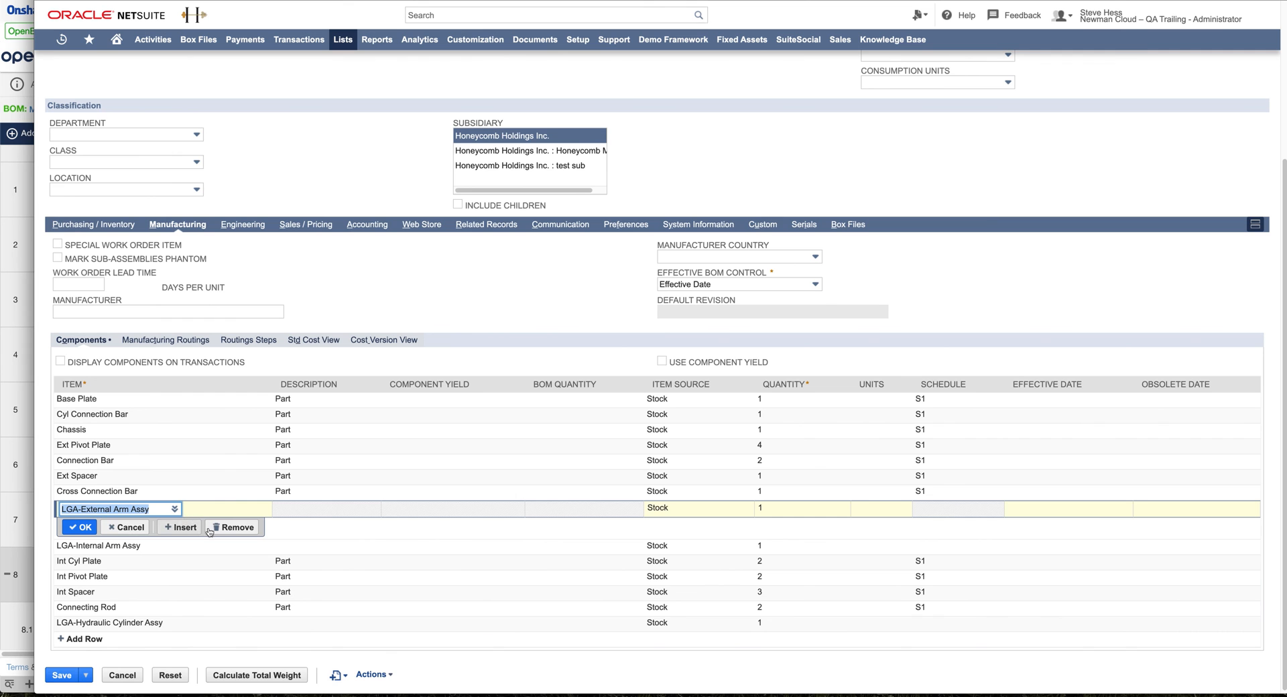
View the LGA-External Arm Assy item record, then return to the OpenBOM Log Grapple BOM.
click(114, 508)
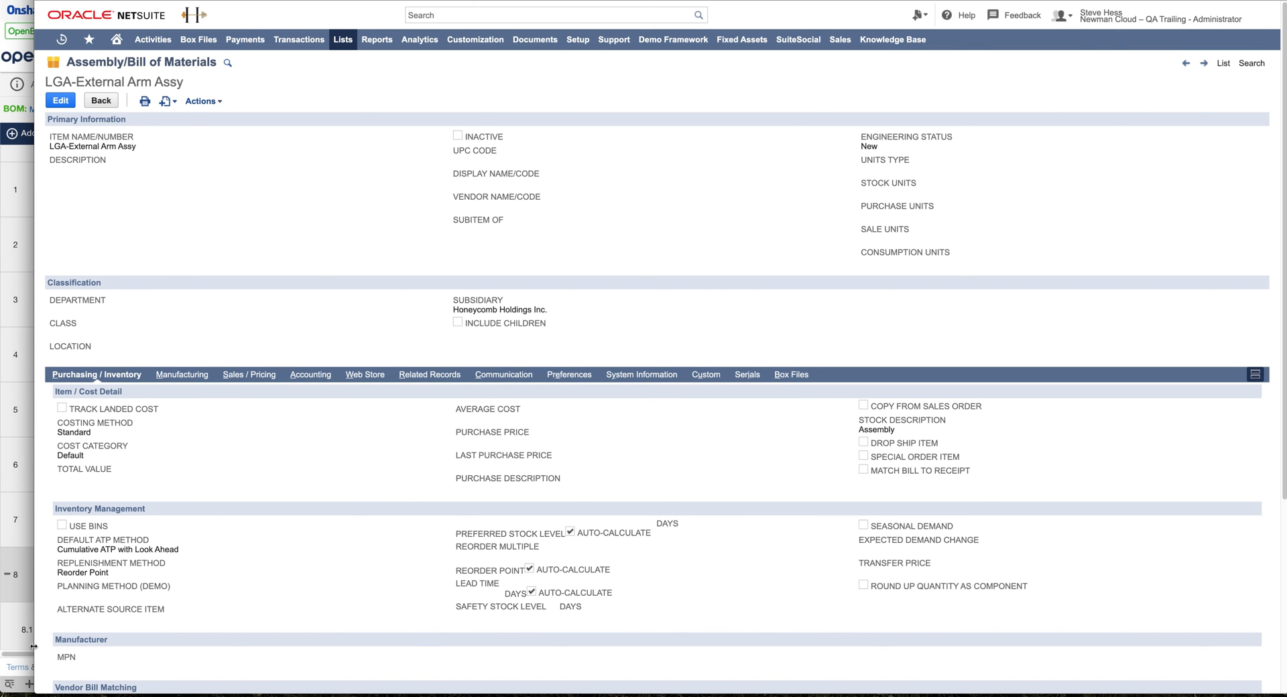
click(653, 684)
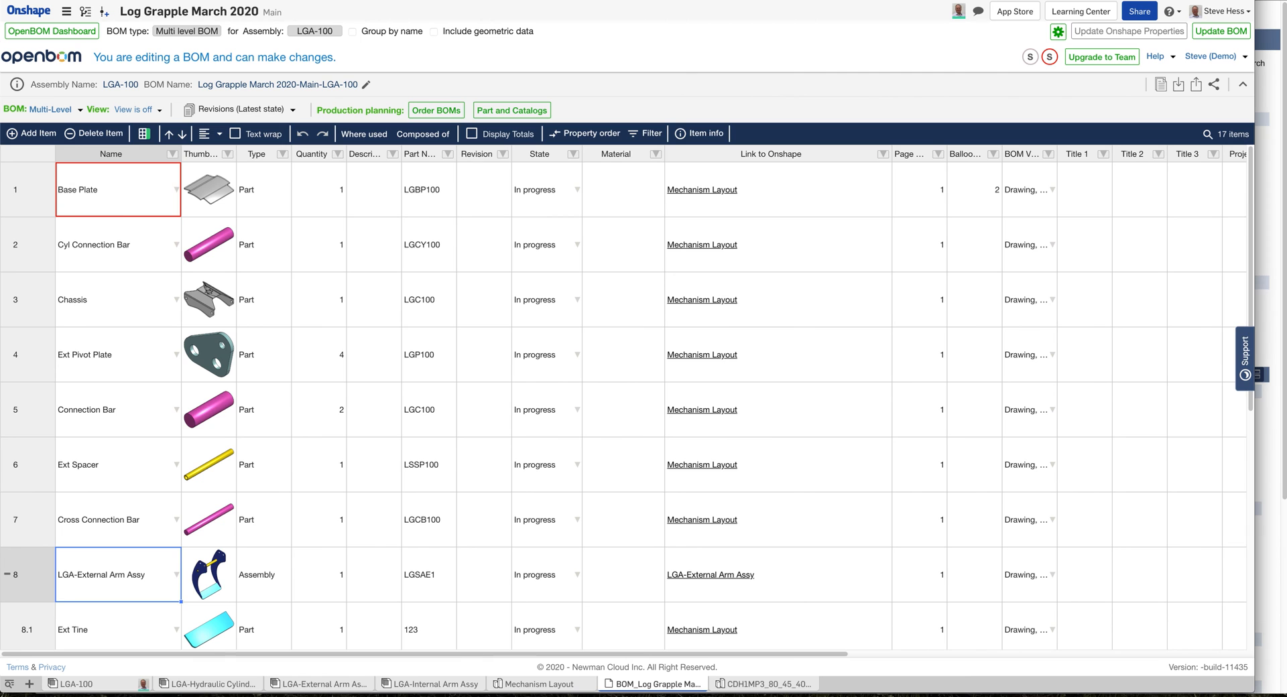
click(74, 684)
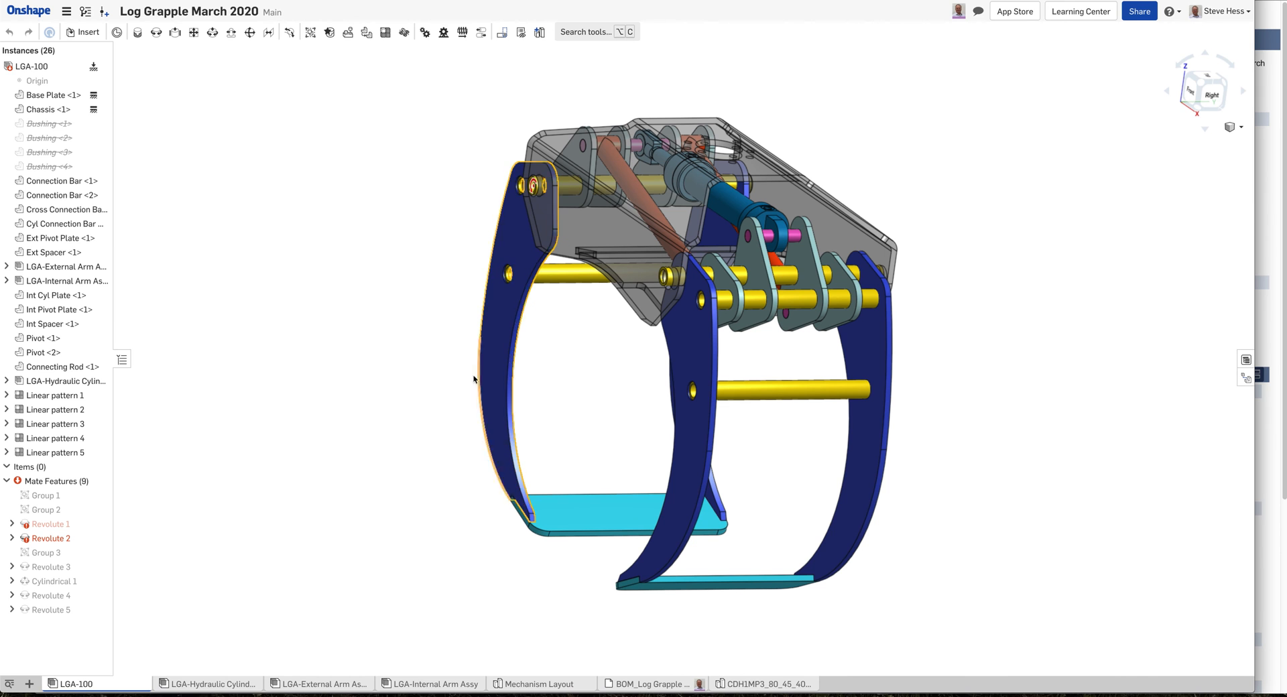
click(653, 683)
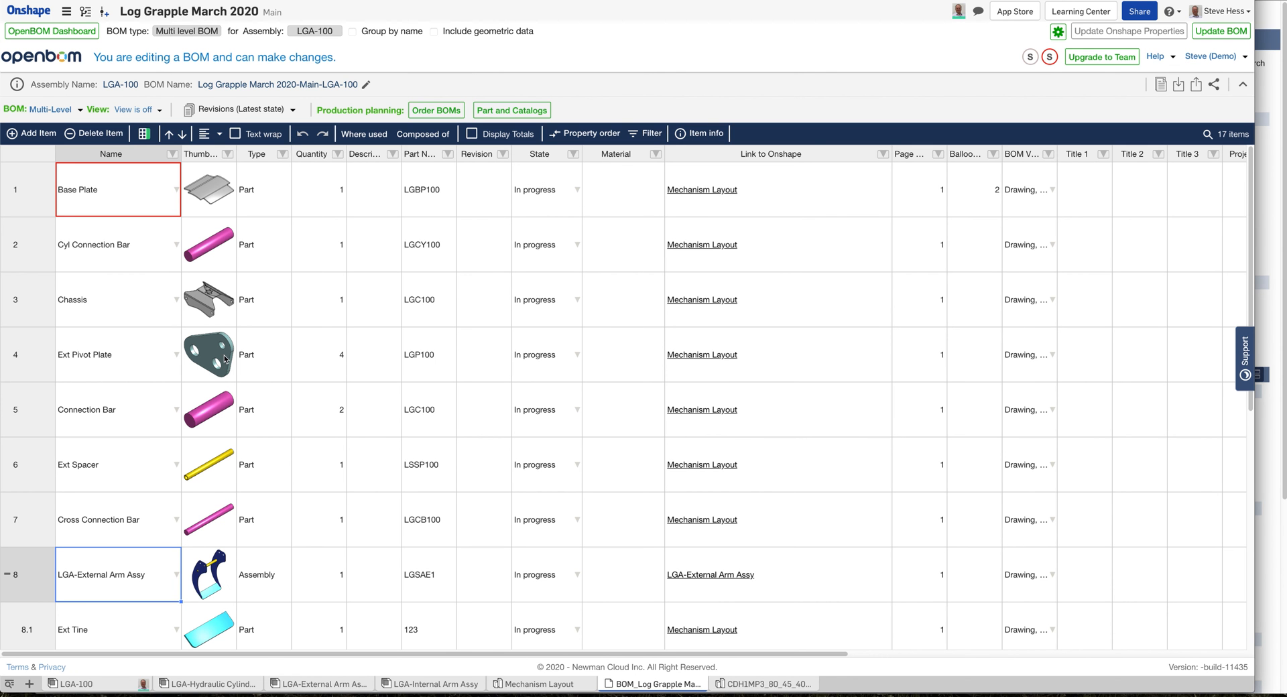
mouse_move(755, 356)
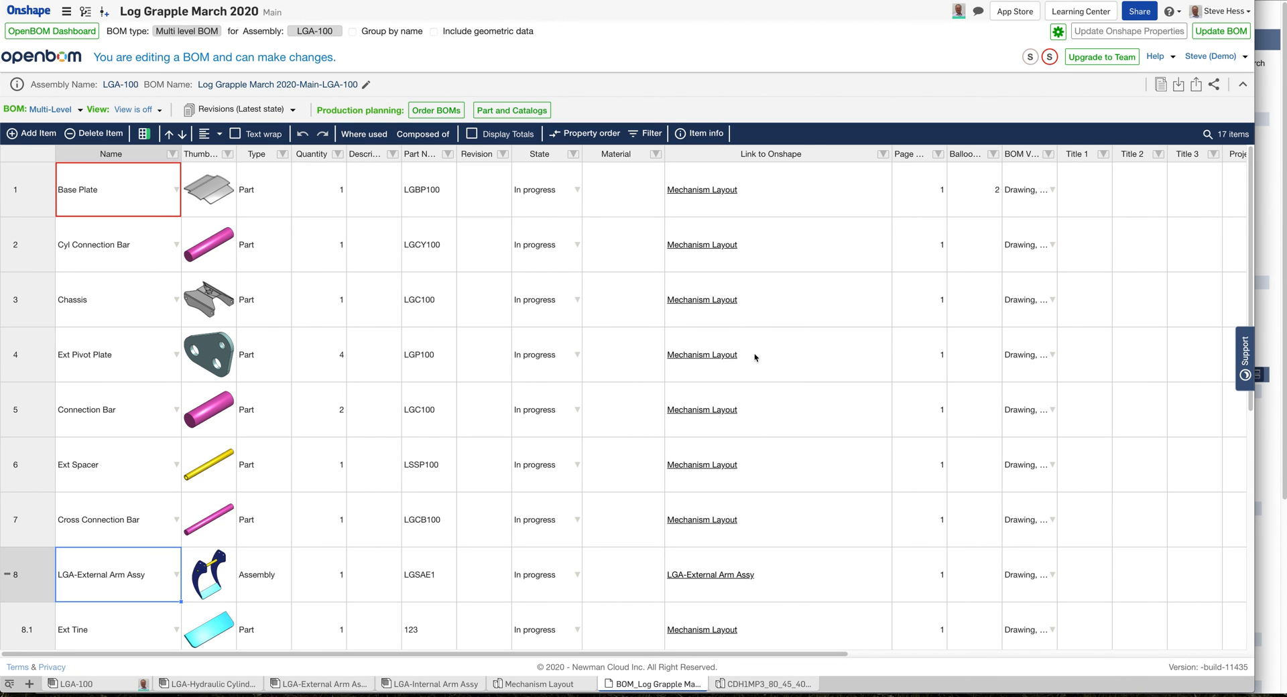
mouse_move(624, 412)
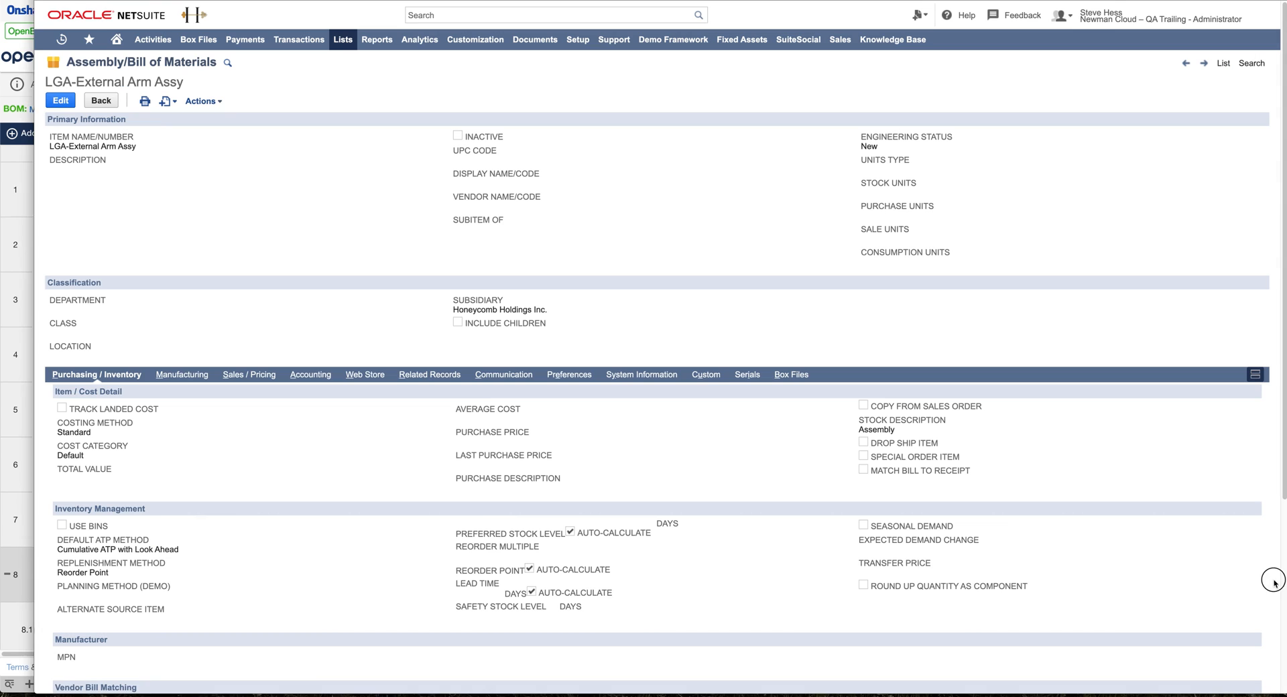
mouse_move(366, 287)
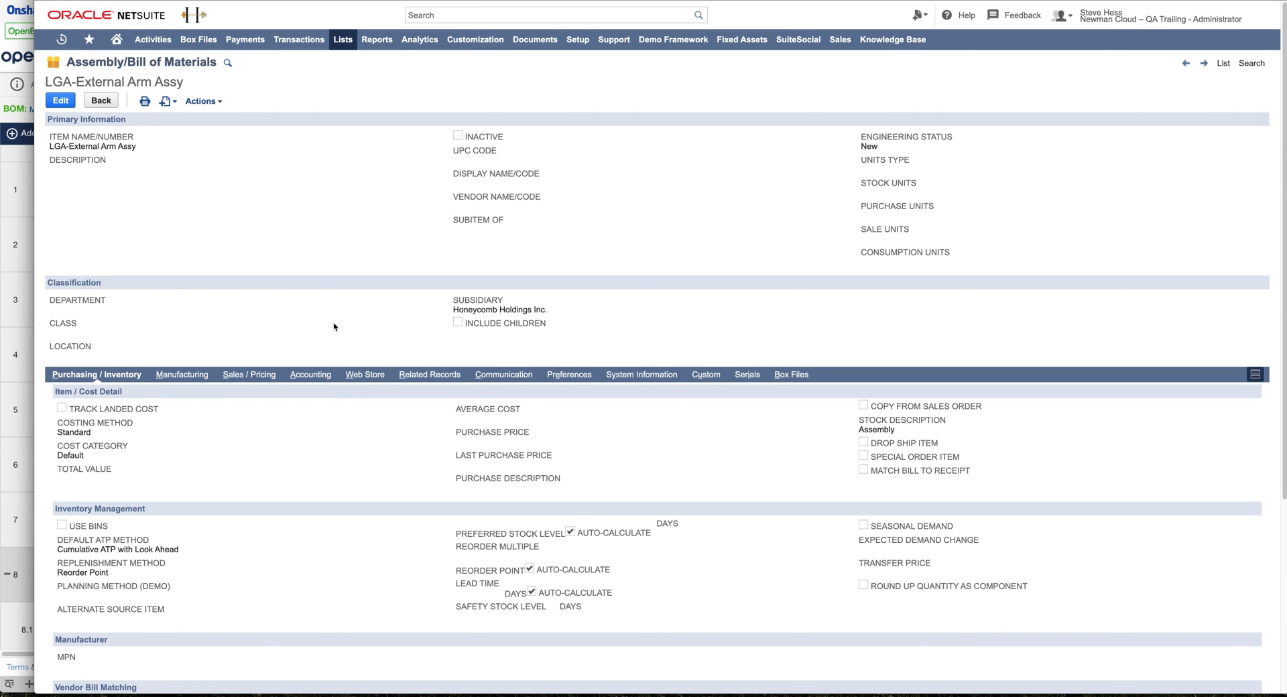
mouse_move(436, 264)
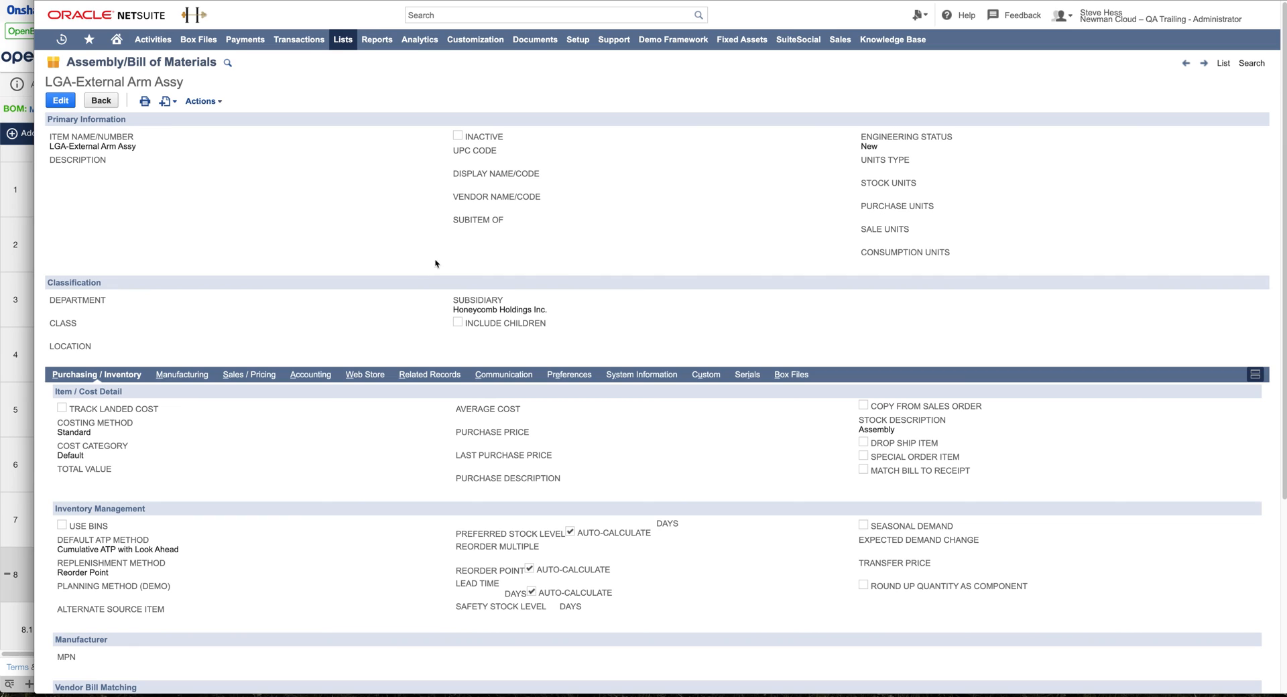